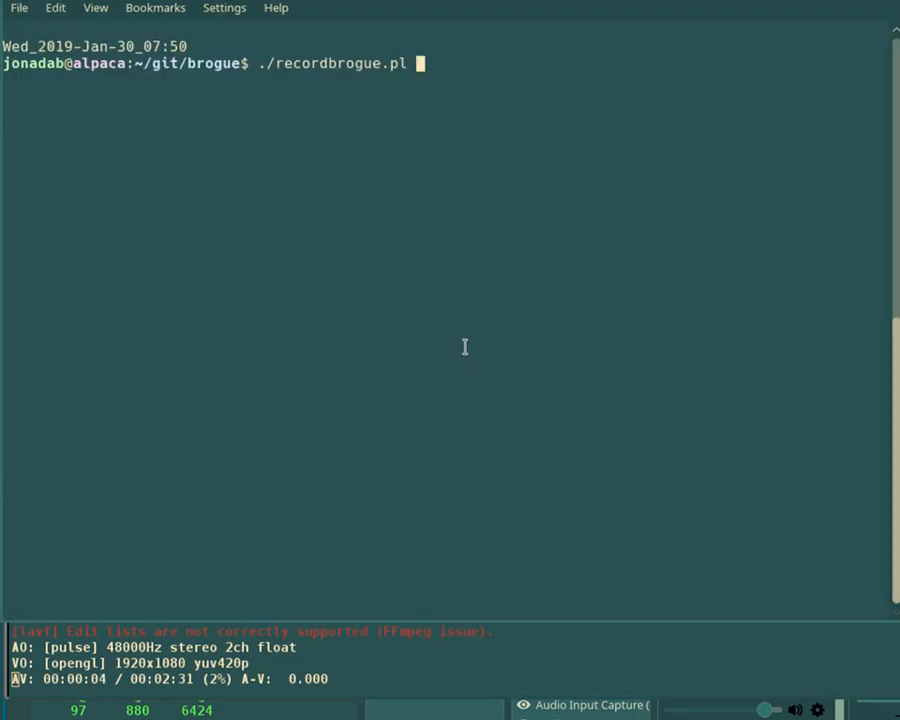
{"action": "mouse_move", "coordinate": [466, 334]}
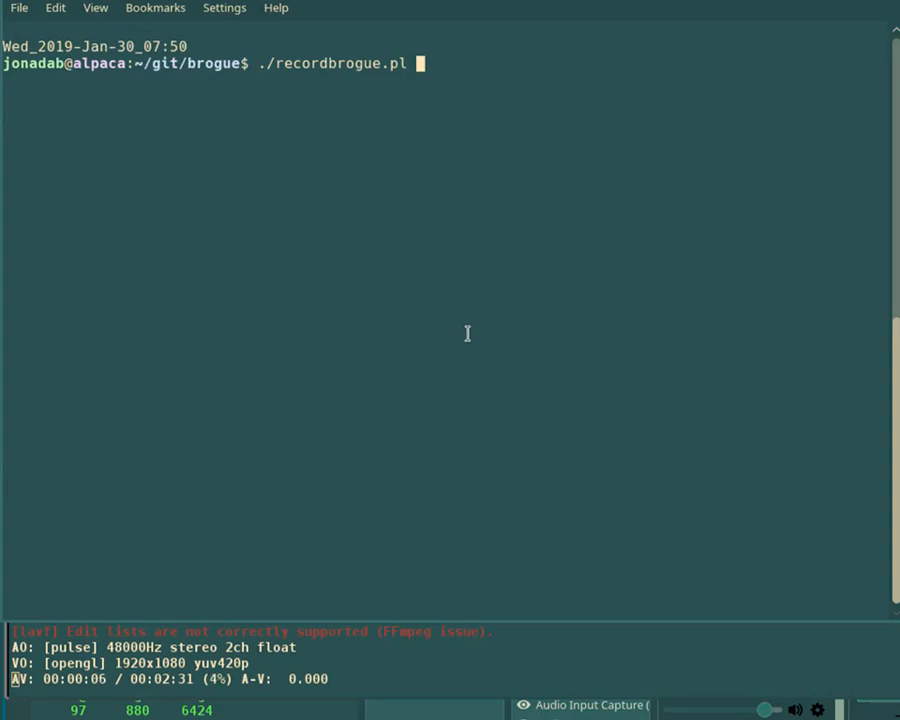
Run ./recordbrogue.pl in Konsole to reach the daily-or-random seed menu.
{"action": "key", "text": "Return"}
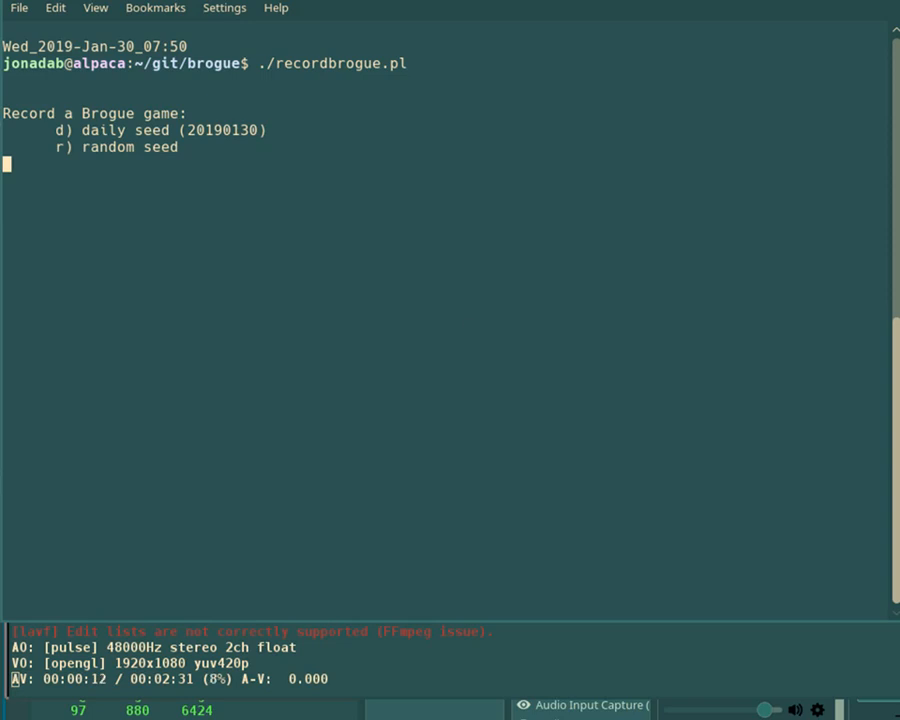
{"action": "mouse_move", "coordinate": [466, 335]}
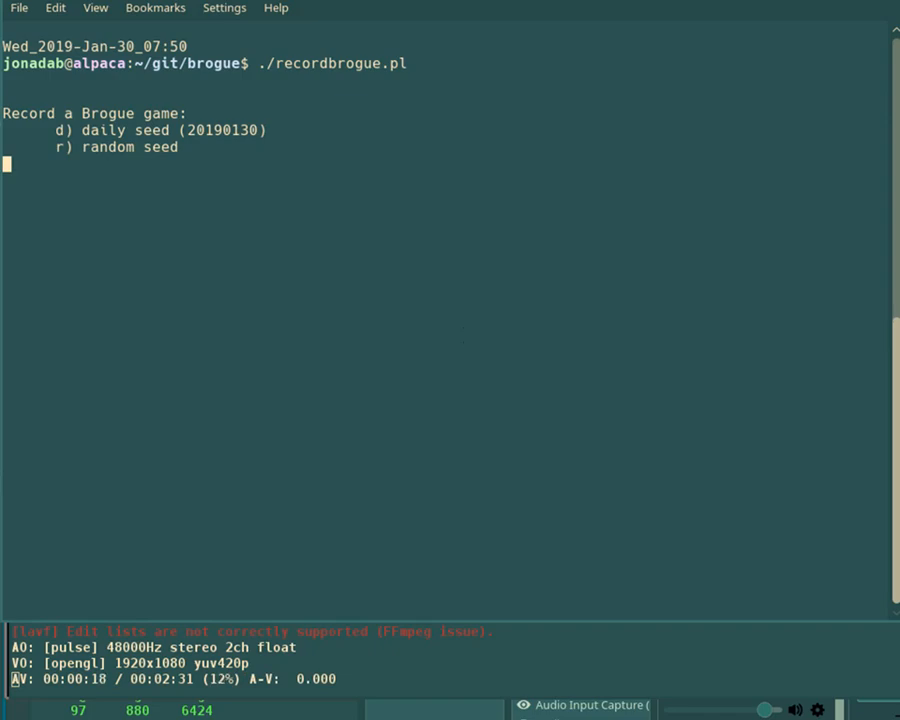
Start the daily seed and explore depth 1, collecting a cyan potion, war pike and scroll.
{"action": "type", "text": "d"}
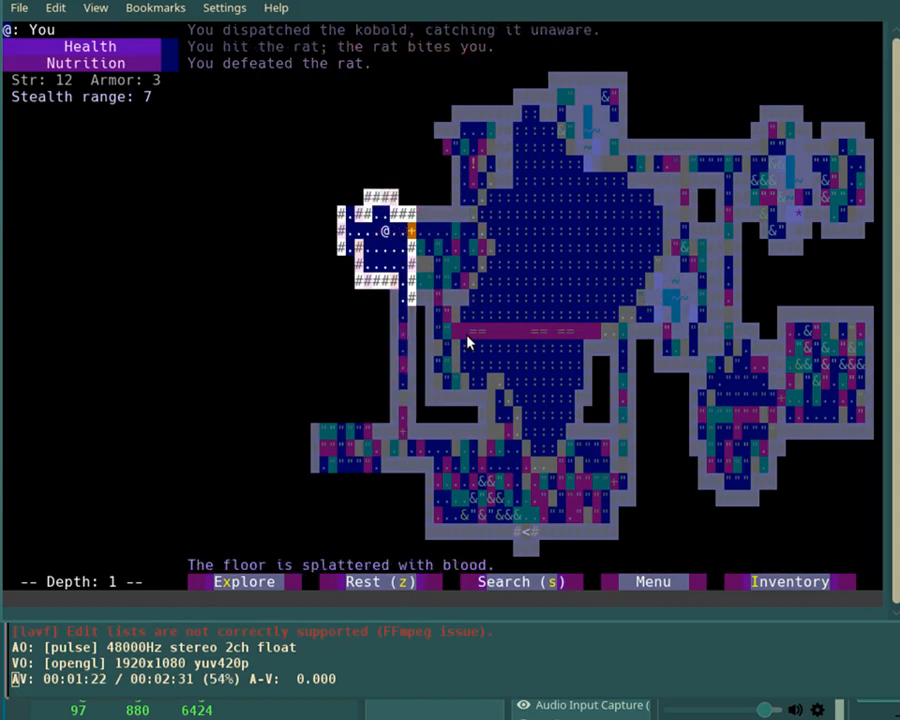
{"action": "key", "text": "up"}
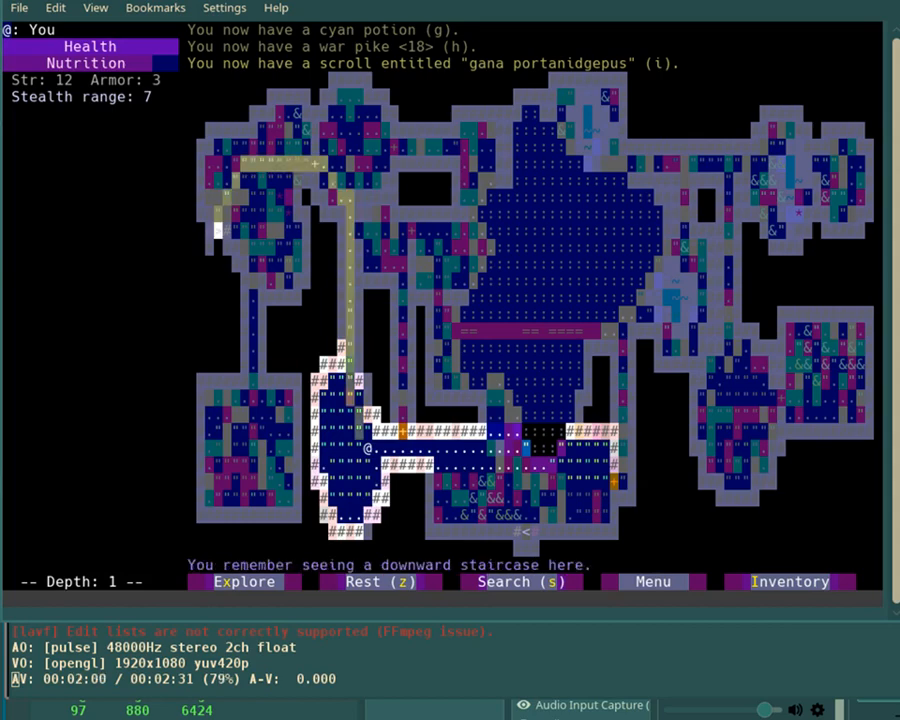
Descend to depth 2, kill a kobold and grab another gana portanidgepus scroll.
{"action": "key", "text": "Up"}
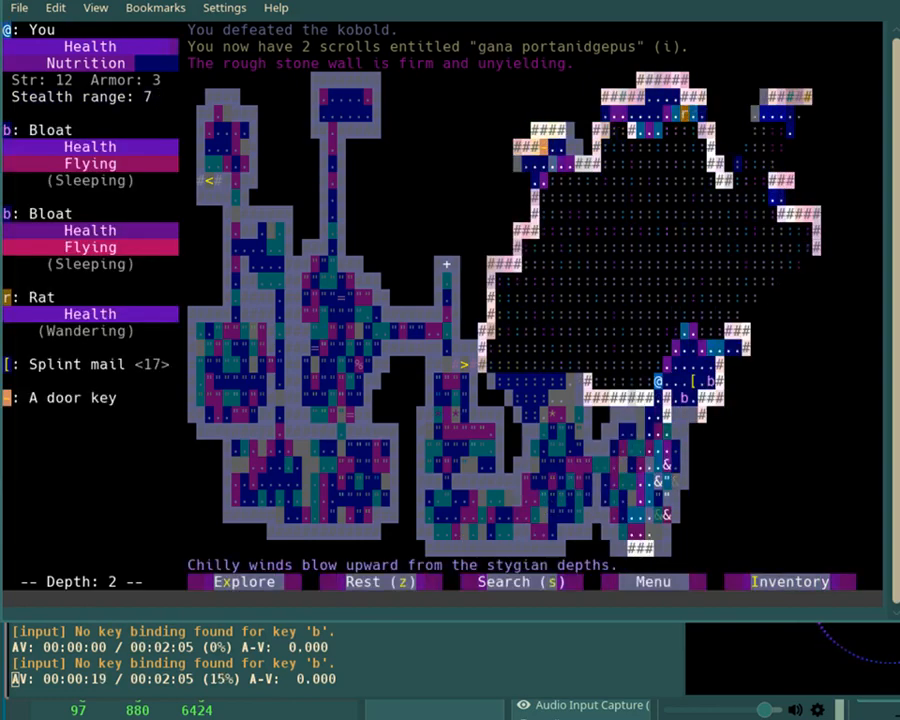
Pick up splint mail and spare leather armor, then view the inventory.
{"action": "key", "text": "t"}
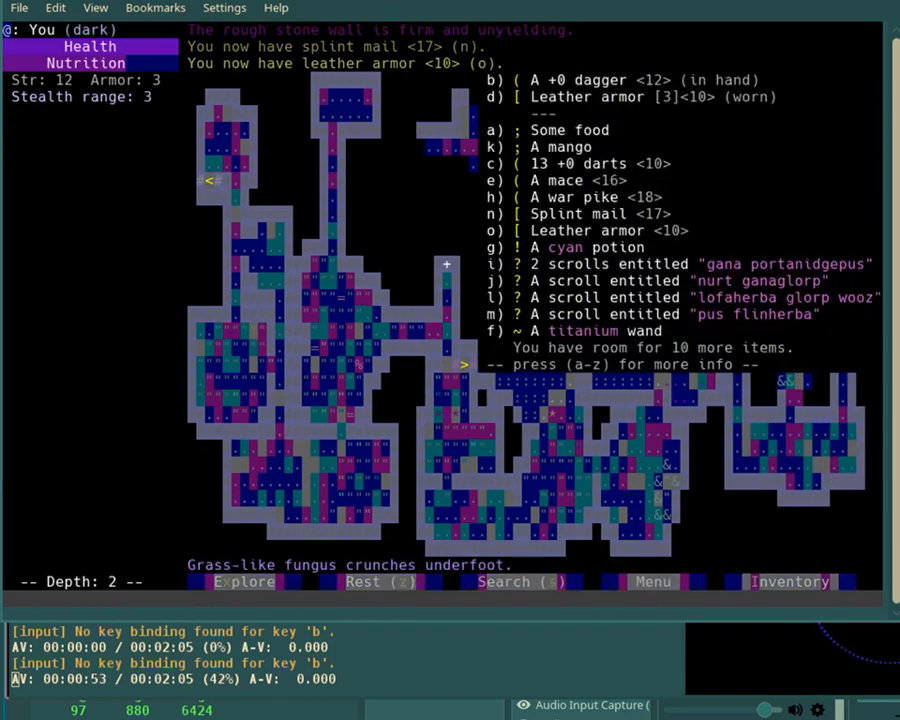
Kill the rat, collect 113 gold and unlock the iron vault door.
{"action": "key", "text": "Escape"}
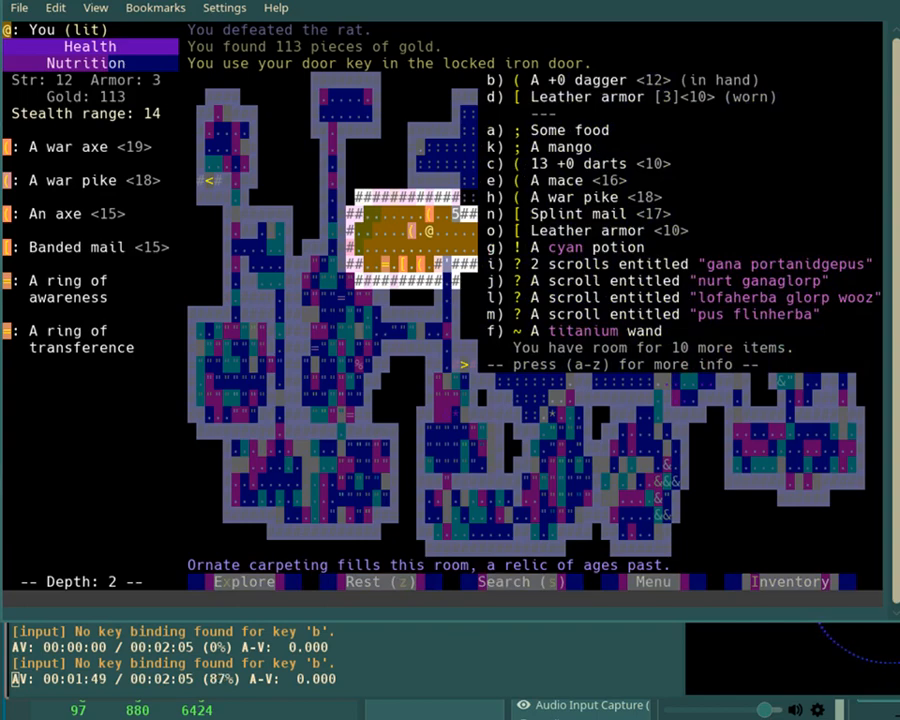
Inscribe the ring of transference 'V2:wpik;waxe;axe;[Ba;awr' and walk toward the stairs.
{"action": "key", "text": "Escape"}
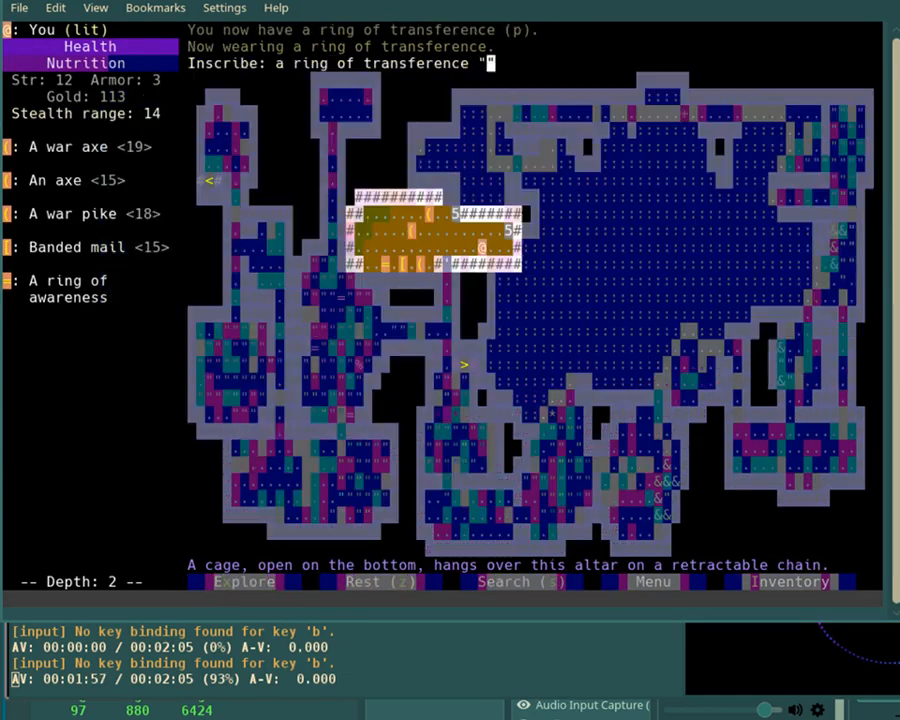
{"action": "type", "text": "V2:"}
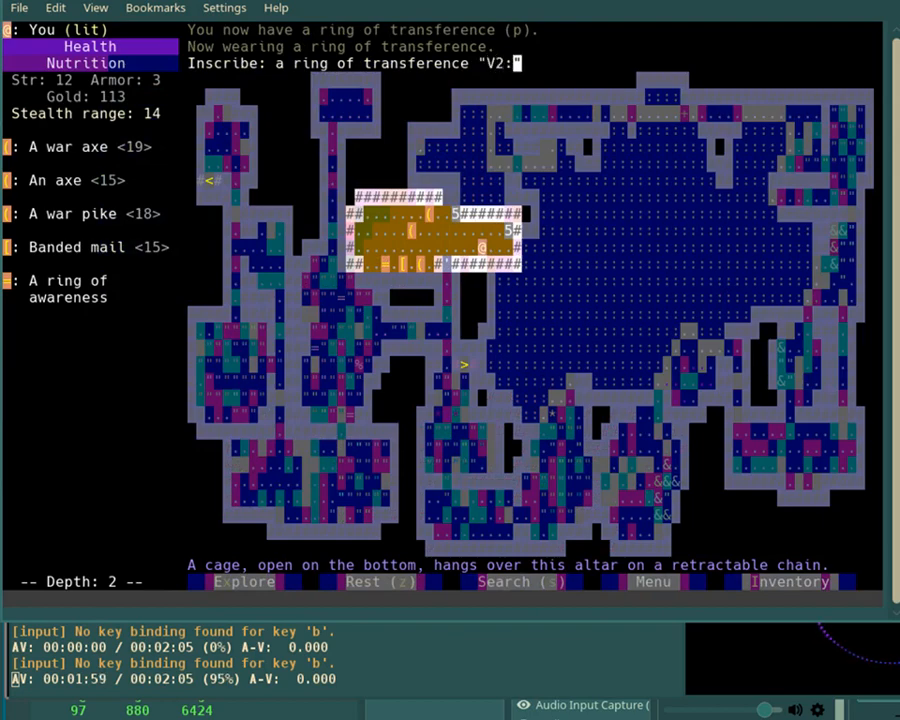
{"action": "type", "text": "wpik;wa"}
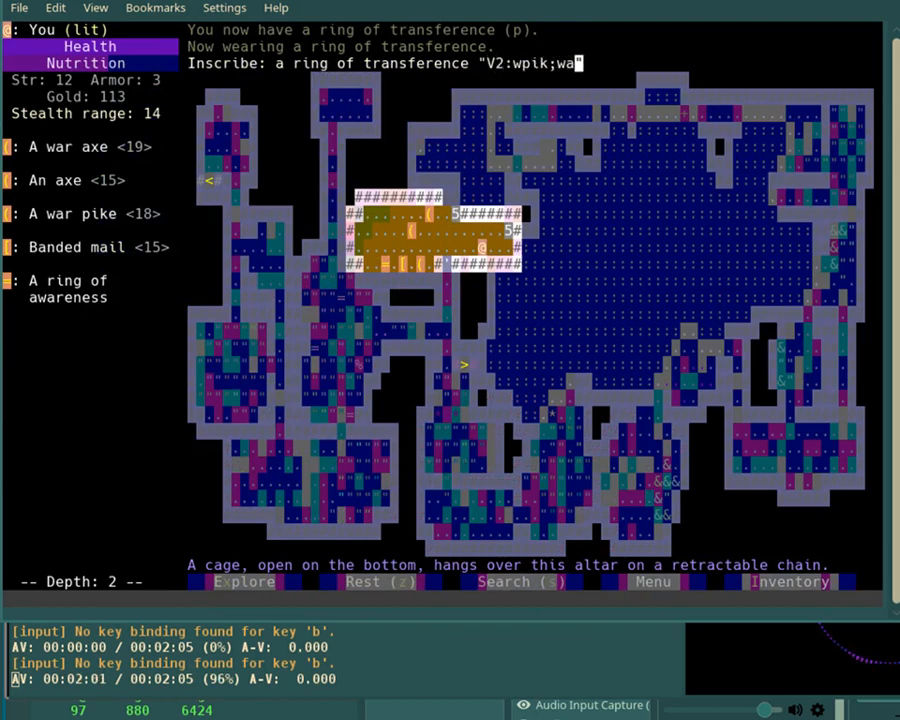
{"action": "type", "text": "xep"}
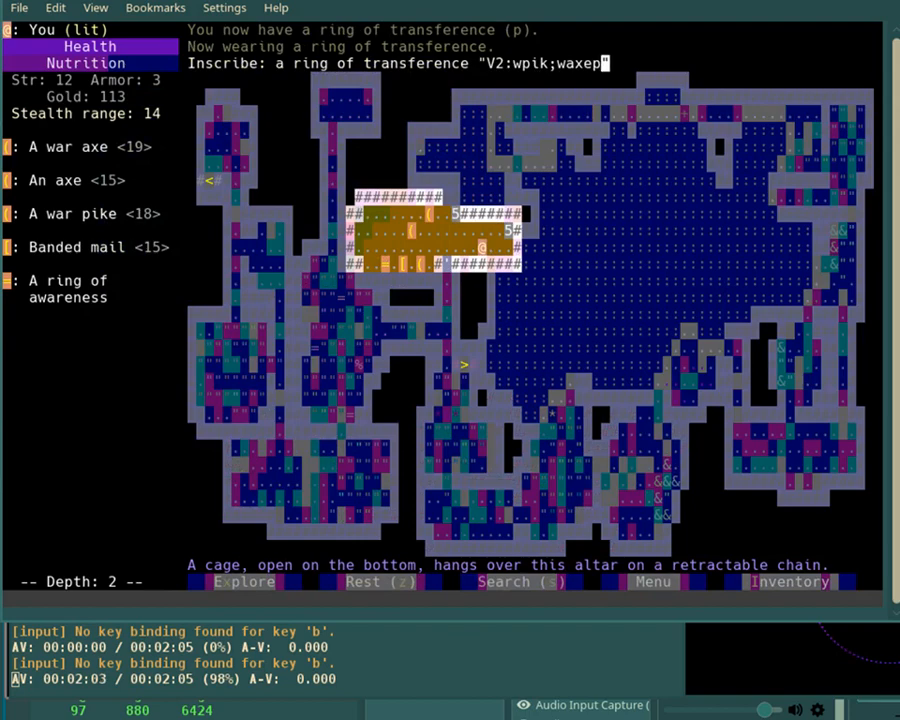
{"action": "type", "text": ";axe"}
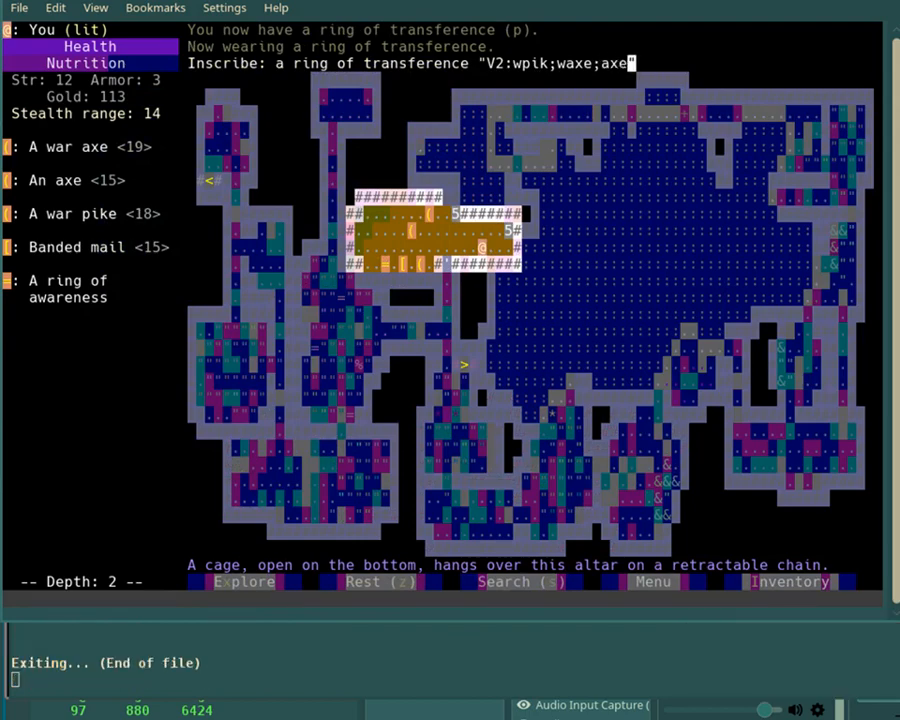
{"action": "type", "text": "[Ba;\""}
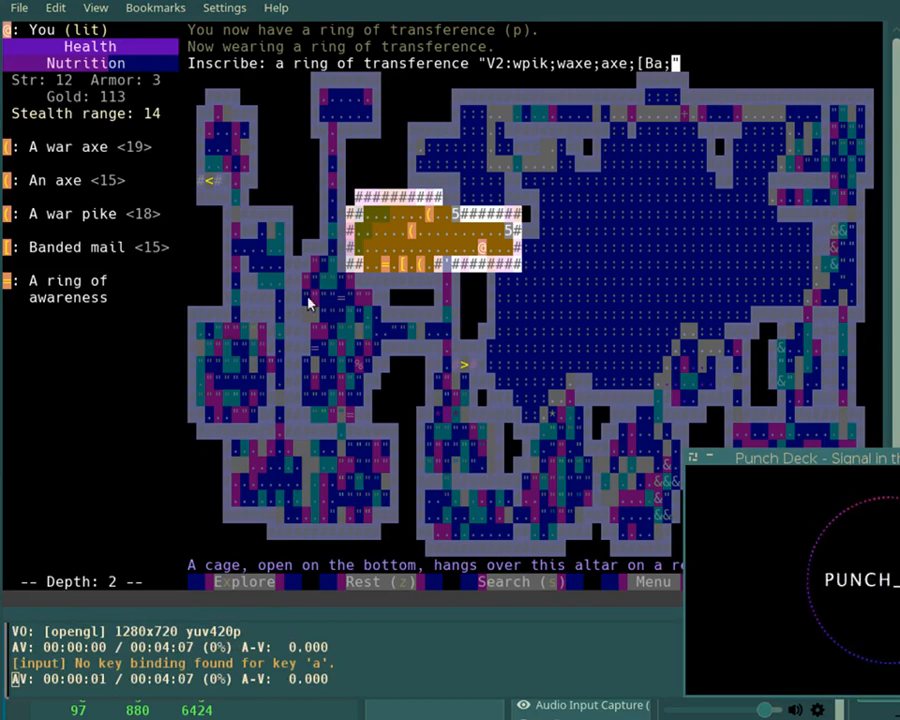
{"action": "type", "text": "awr"}
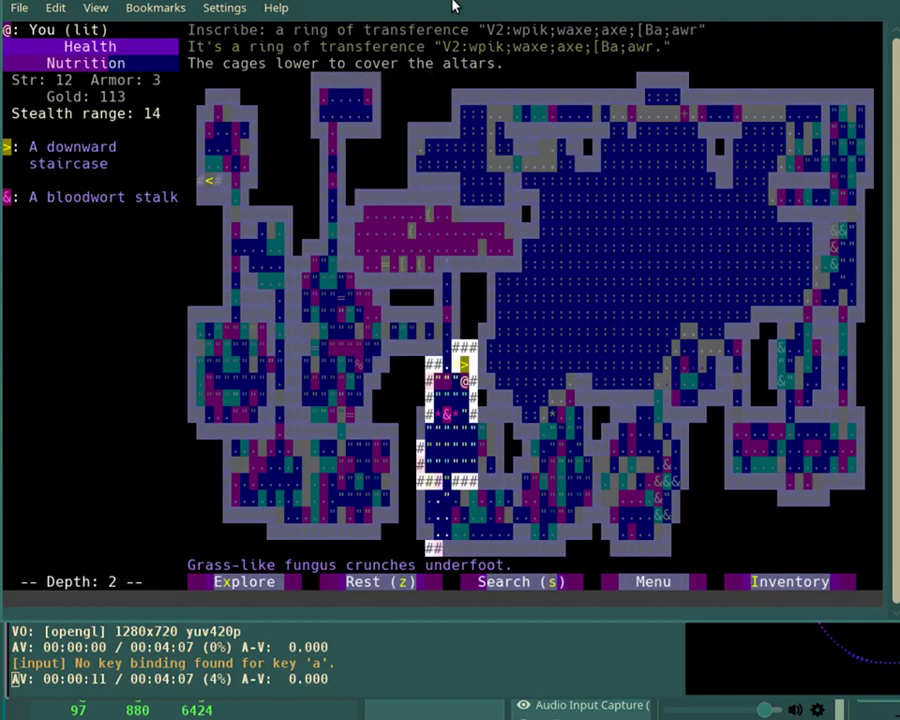
Descend to depth 3, kill a kobold and pick up the wooznurt nurt pus scroll.
{"action": "key", "text": "greater"}
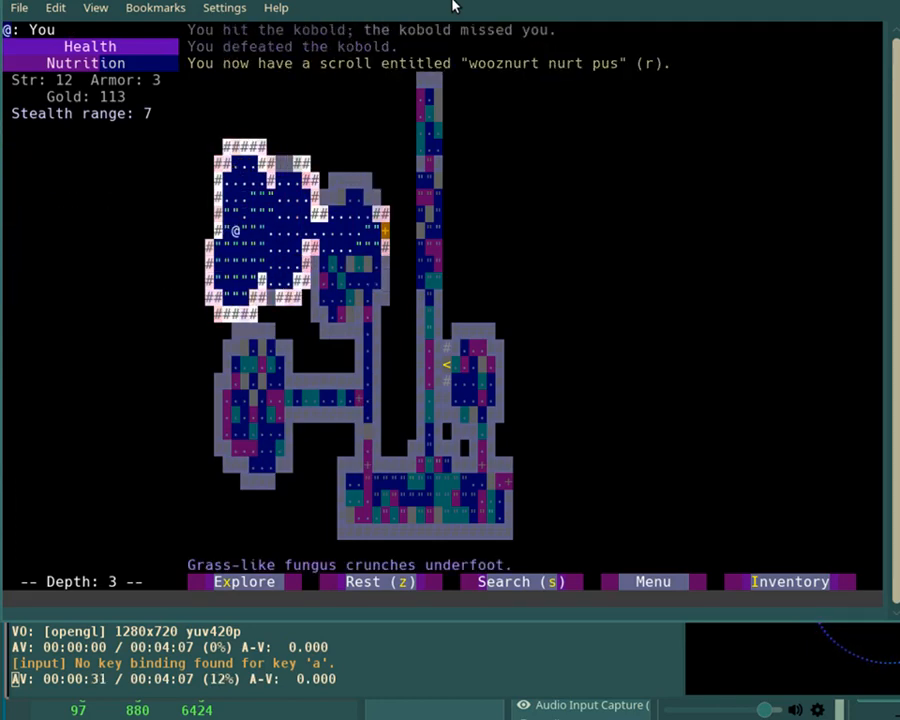
Explore depth 3, go down to depth 4 and kill the pink jelly.
{"action": "key", "text": "Right"}
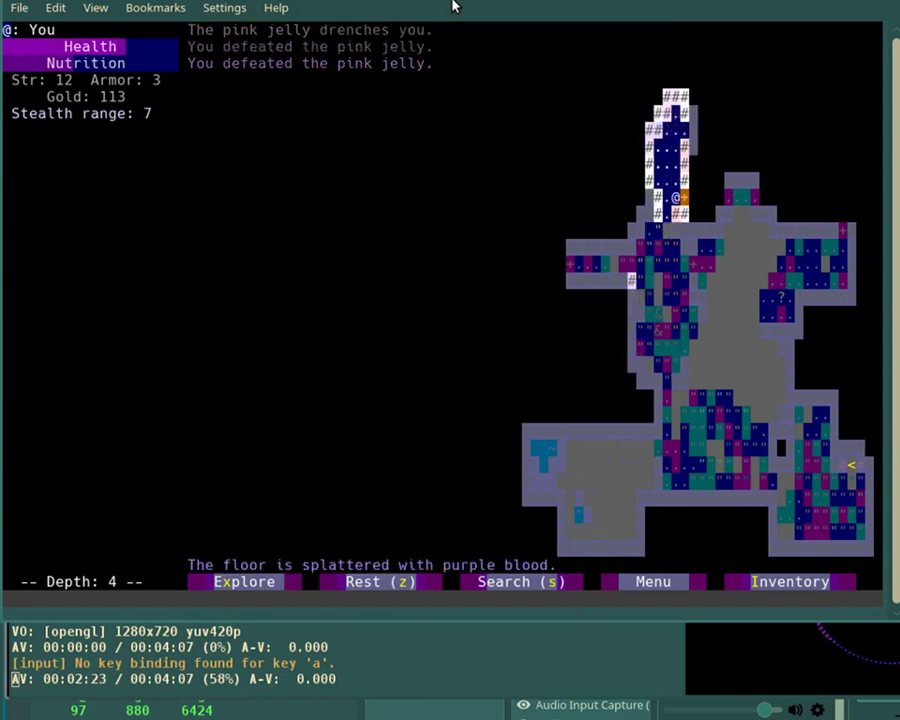
Grab banded mail and three nurt ganaglorp scrolls, descend to depth 5, kill a jackal.
{"action": "key", "text": "up"}
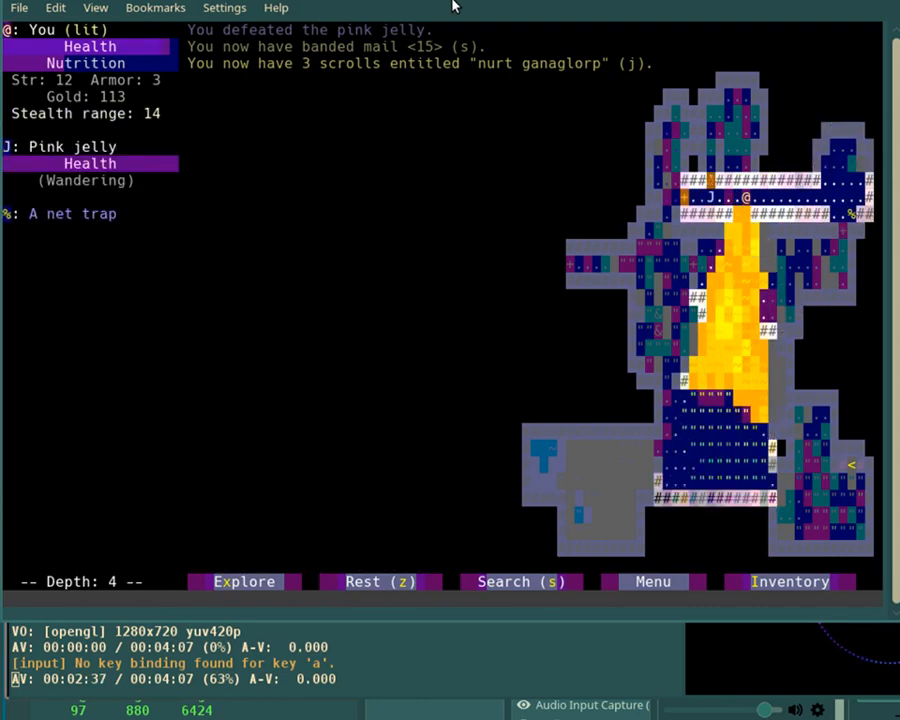
{"action": "left_click", "coordinate": [790, 581]}
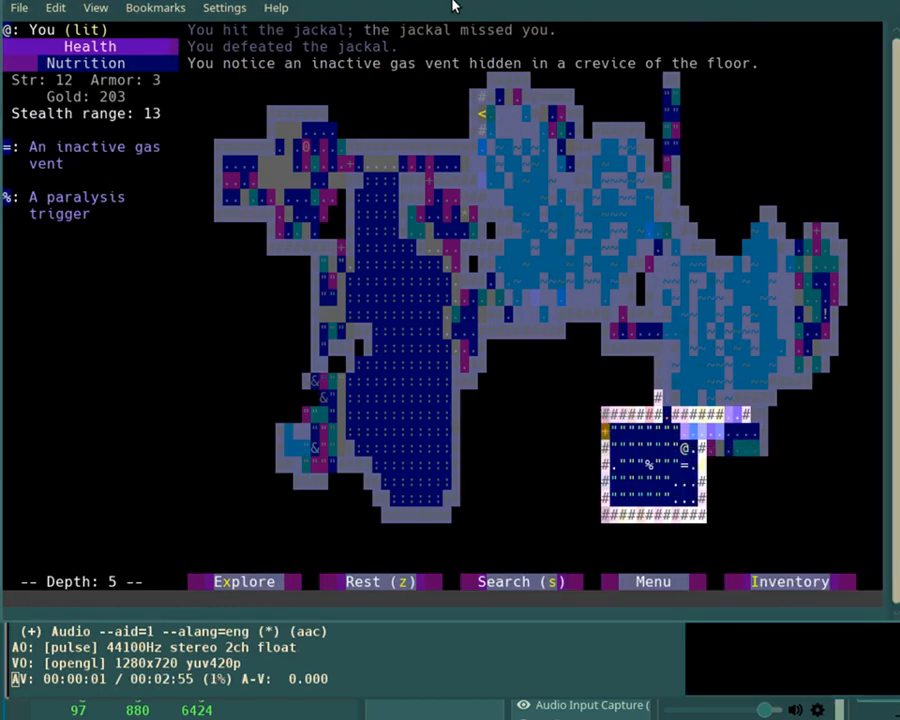
Defeat another jackal, then view the inventory and the food ration's details.
{"action": "key", "text": "Right"}
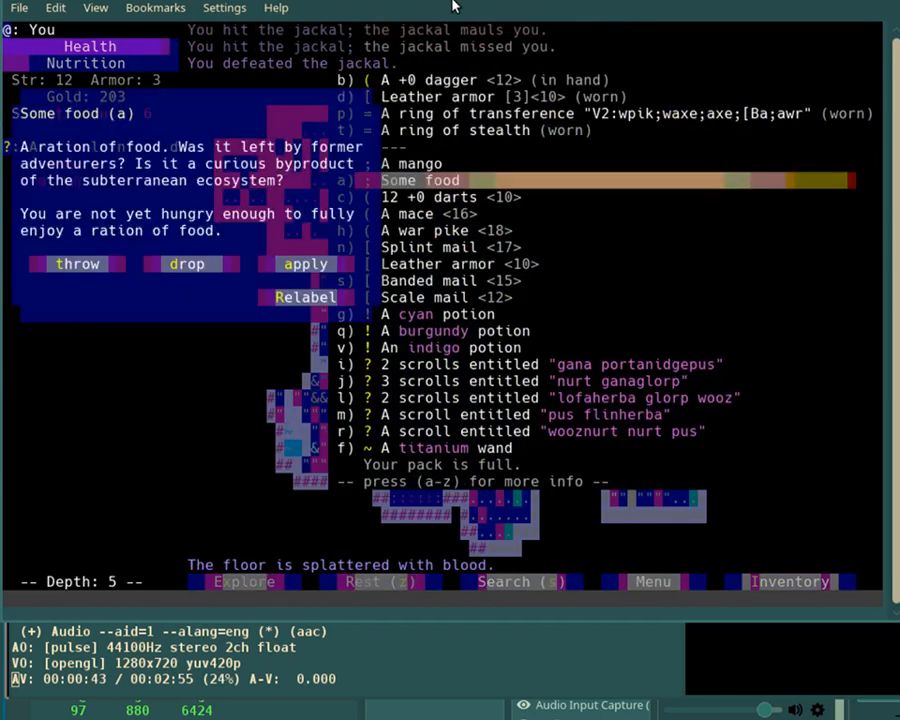
Dismiss the food ration details, inspect the cyan potion, and use it up.
{"action": "left_click", "coordinate": [187, 263]}
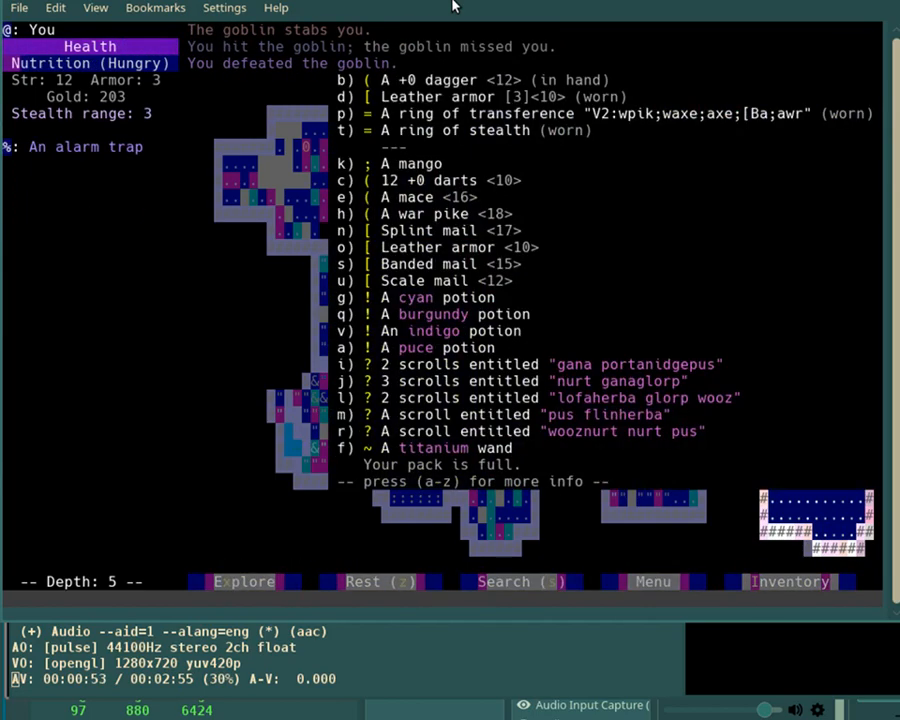
{"action": "key", "text": "k"}
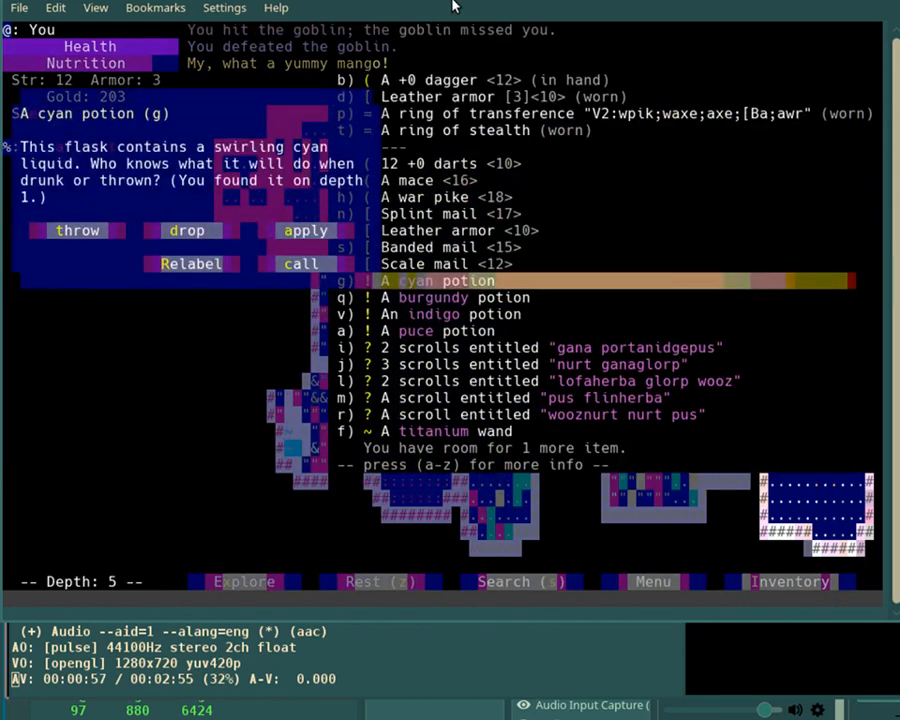
{"action": "left_click", "coordinate": [305, 230]}
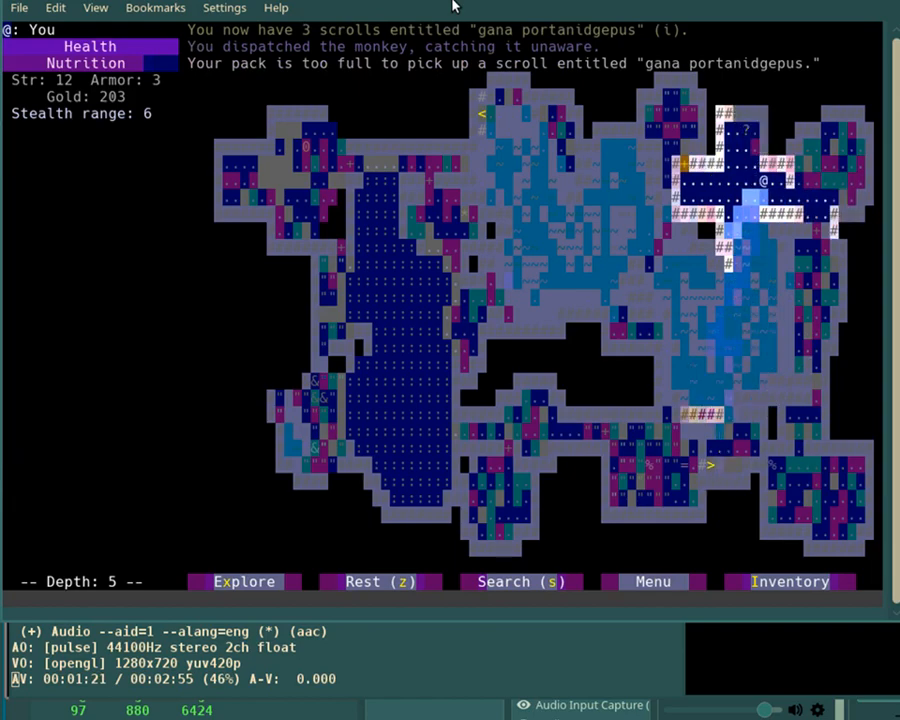
Open the pack and drink the puce potion, a potion of strength raising Strength to 13.
{"action": "left_click", "coordinate": [789, 581]}
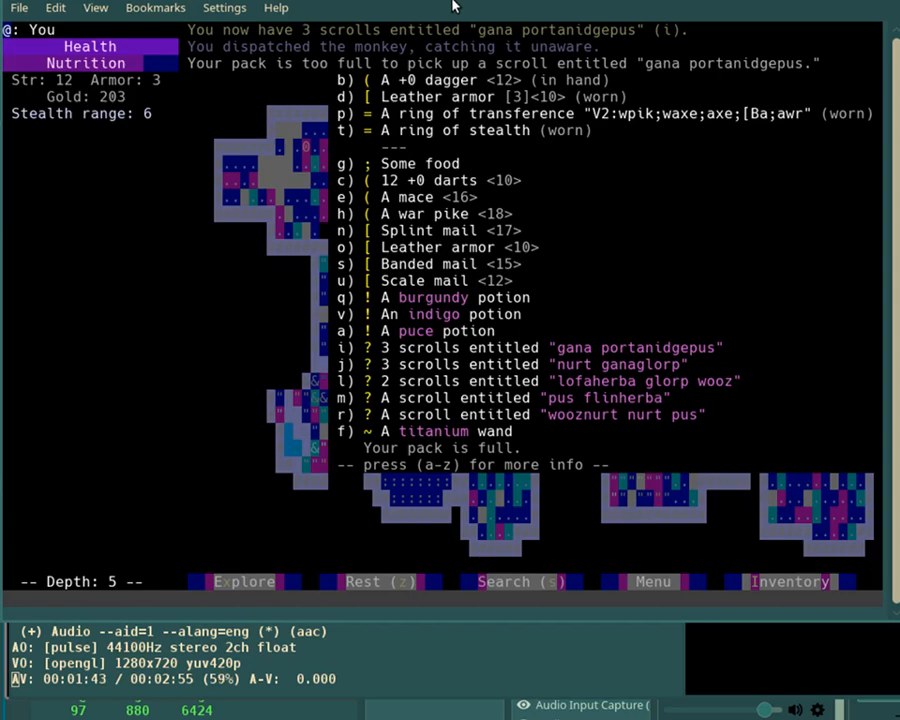
{"action": "left_click", "coordinate": [435, 213]}
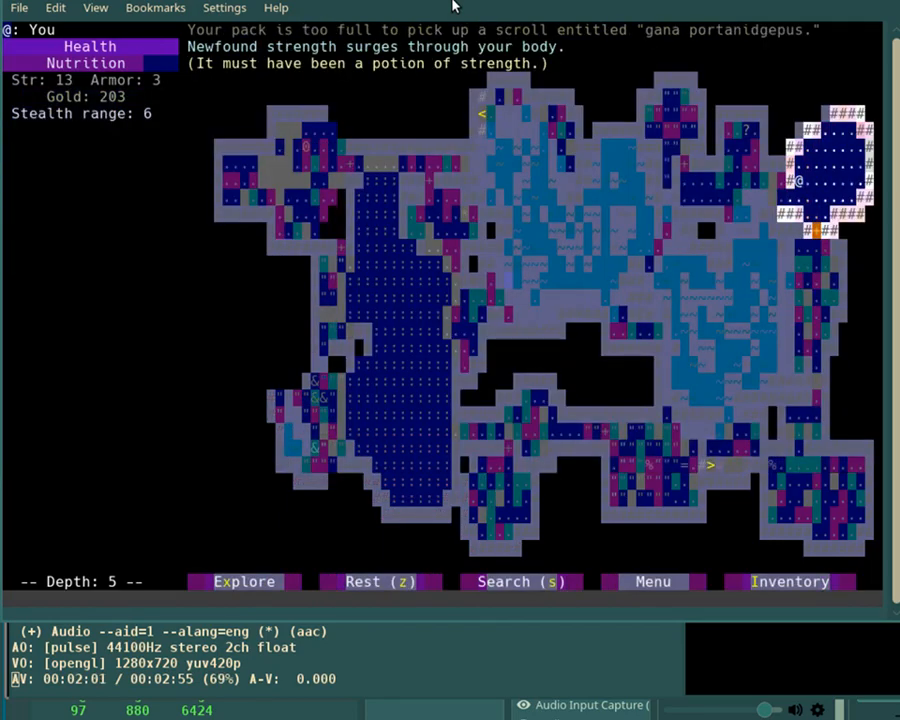
Defeat the eel, rat and pink jelly, then take the stairs down to depth 6.
{"action": "left_click", "coordinate": [789, 581]}
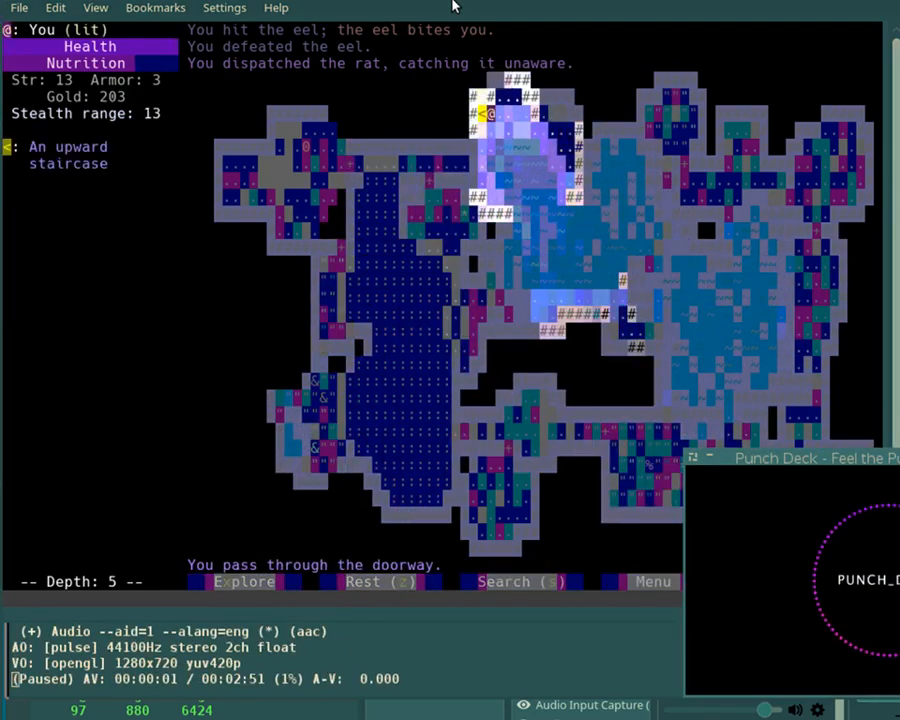
{"action": "key", "text": "<"}
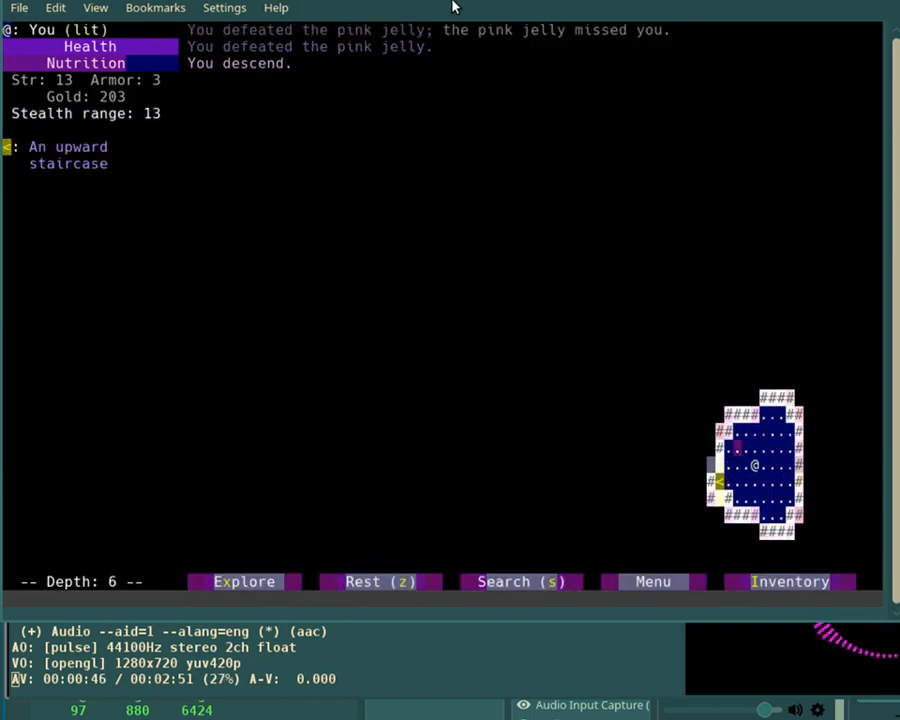
Auto-explore depth 6, killing a goblin and collecting a war axe, tan potion and gold.
{"action": "left_click", "coordinate": [519, 581]}
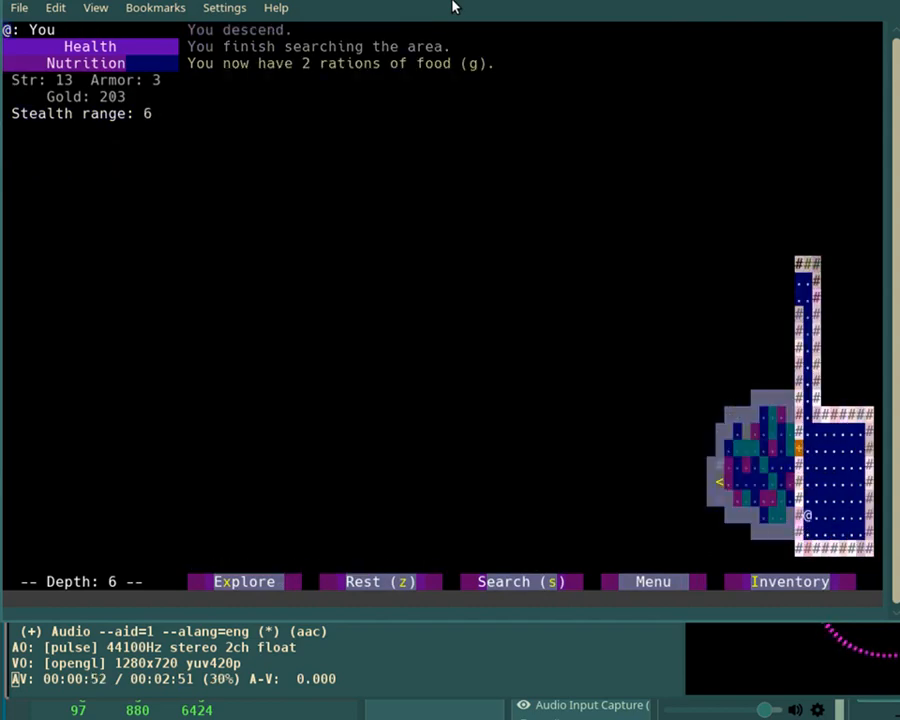
{"action": "left_click", "coordinate": [243, 581]}
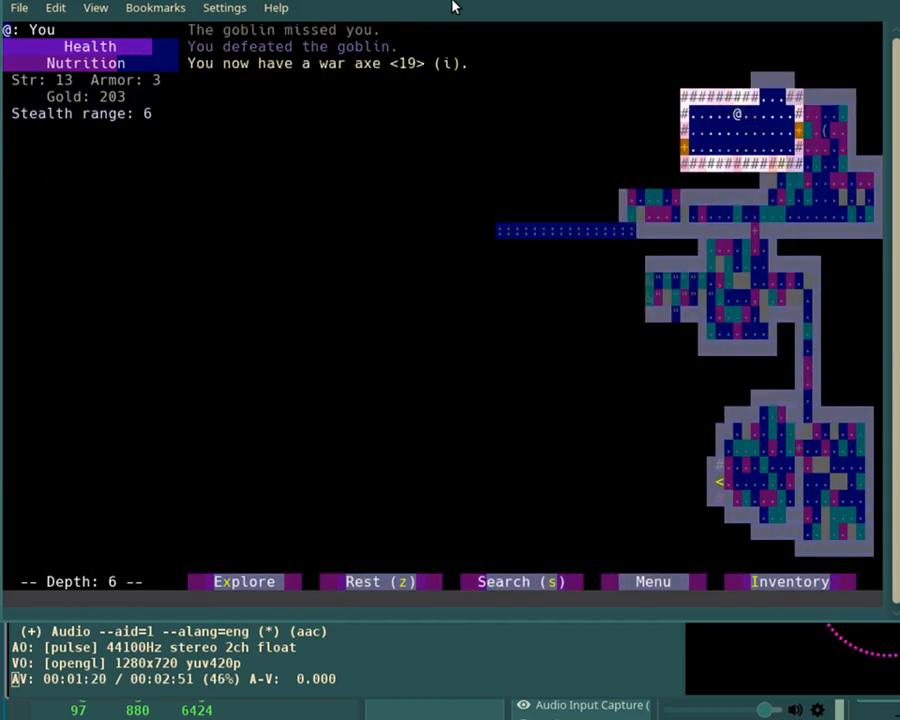
{"action": "left_click", "coordinate": [789, 581]}
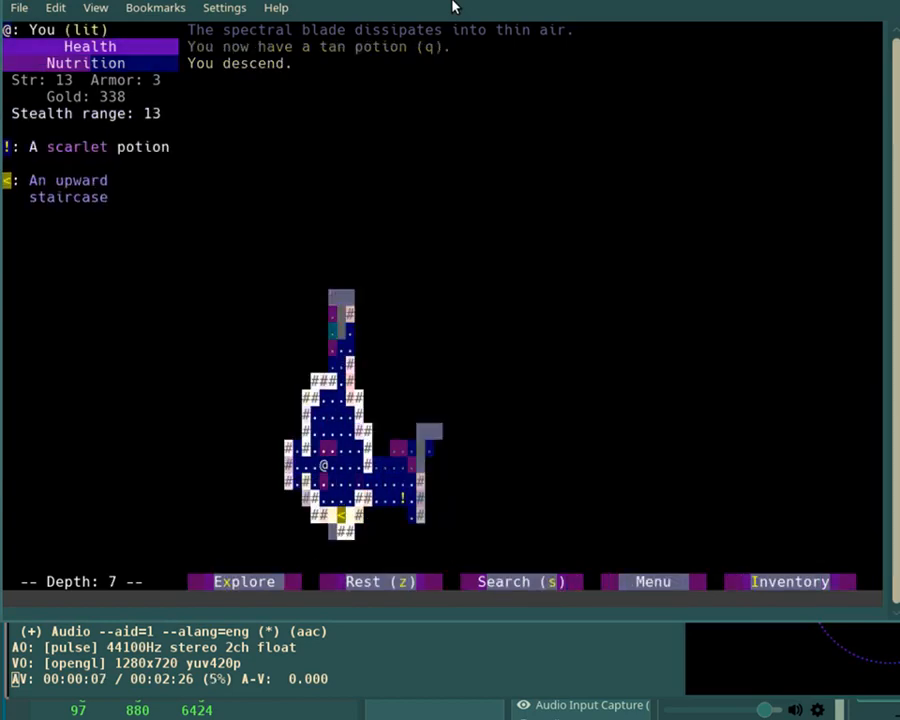
Collect the potion of life on depth 7 and bring up the full inventory listing.
{"action": "left_click", "coordinate": [789, 581]}
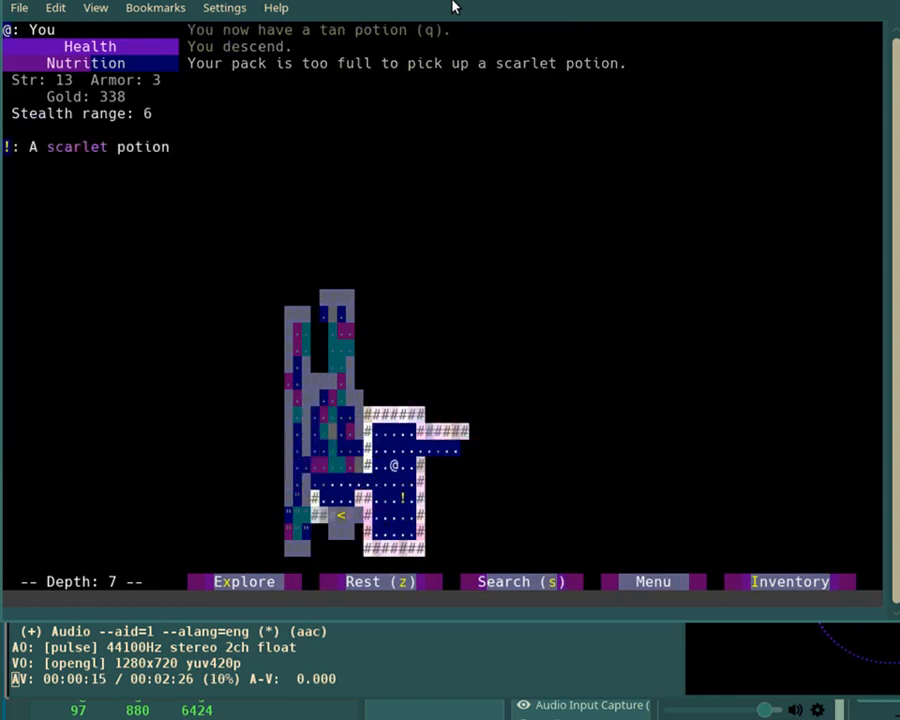
{"action": "left_click", "coordinate": [789, 581]}
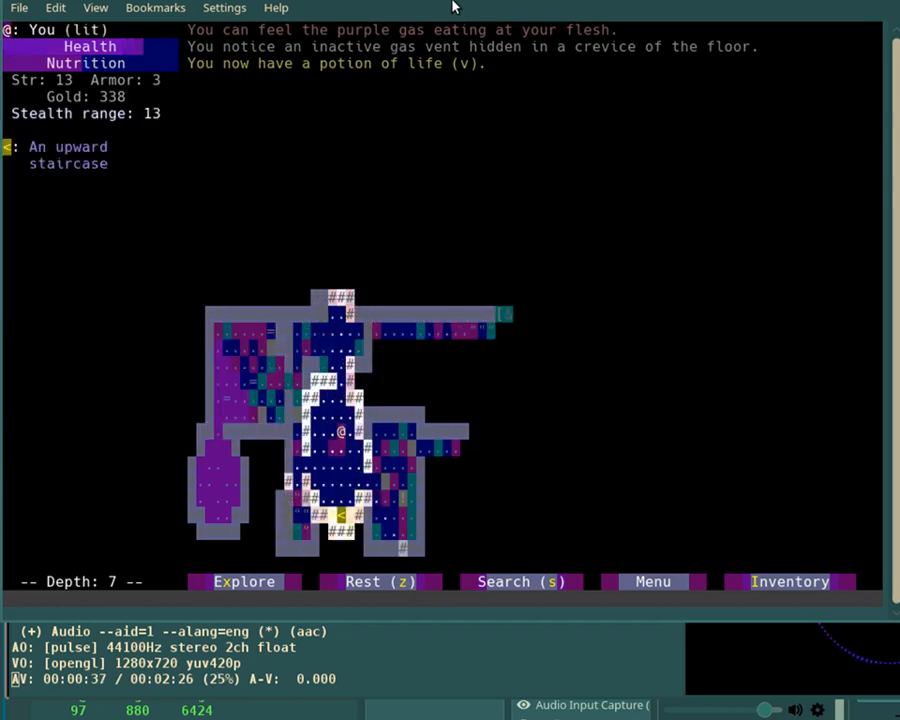
{"action": "left_click", "coordinate": [789, 581]}
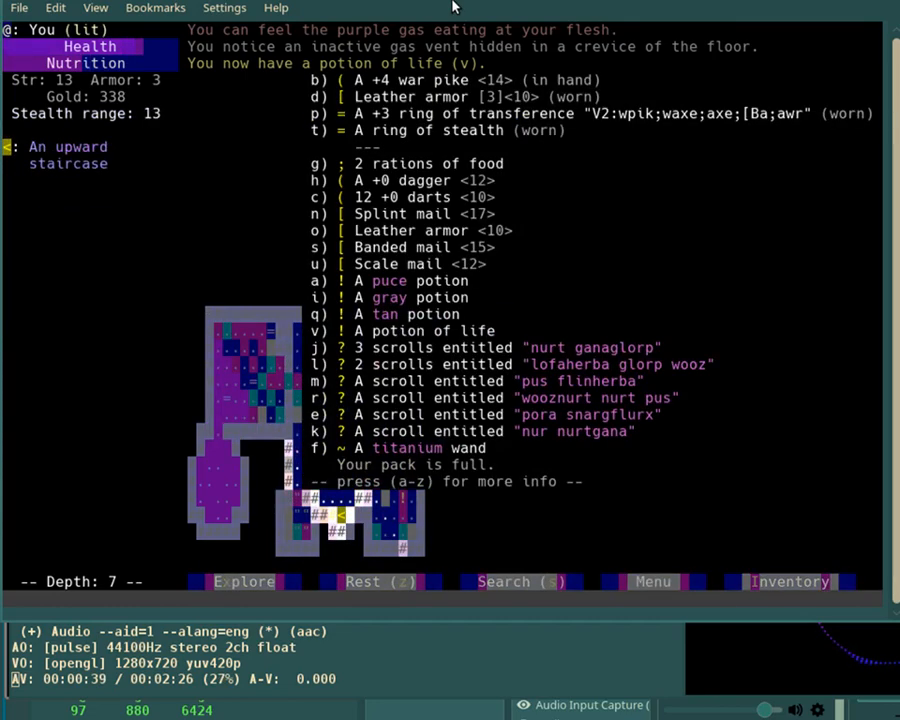
Wear the scale mail, drop the splint and leather armour, and name a scroll BLEH.
{"action": "key", "text": "a"}
{"action": "type", "text": "BLEH"}
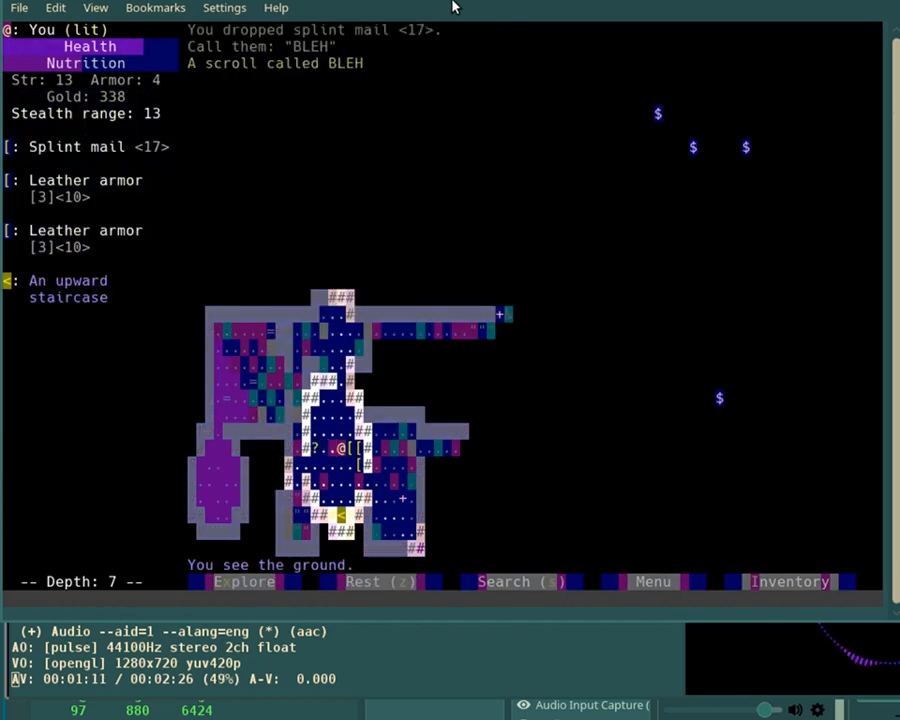
{"action": "key", "text": "i"}
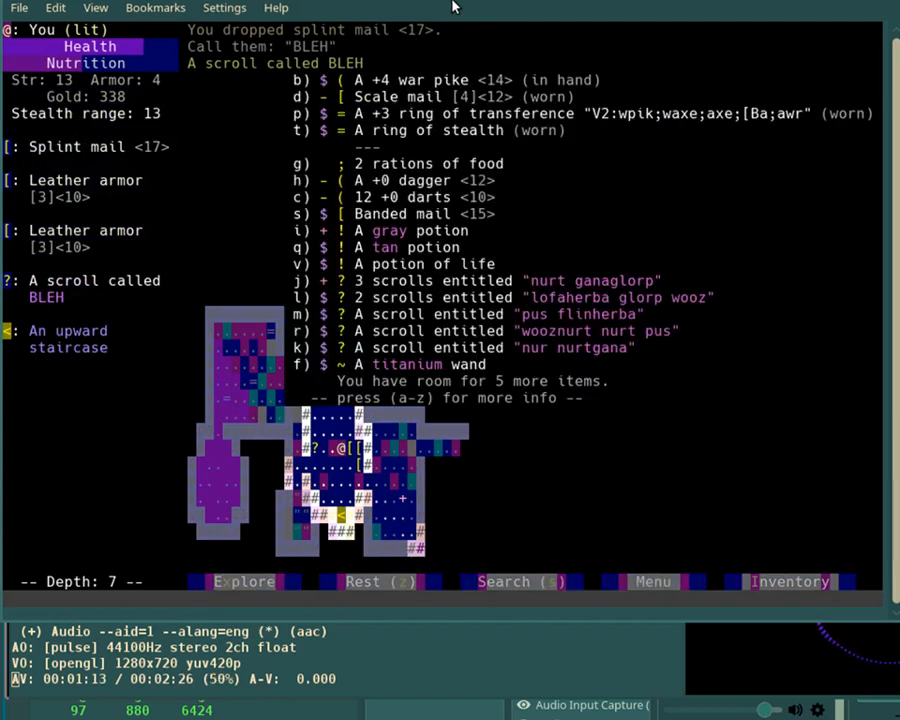
Type the banded mail inscription 'BothBadScrollsCalled' and resume exploring depth 7.
{"action": "type", "text": "OneBa"}
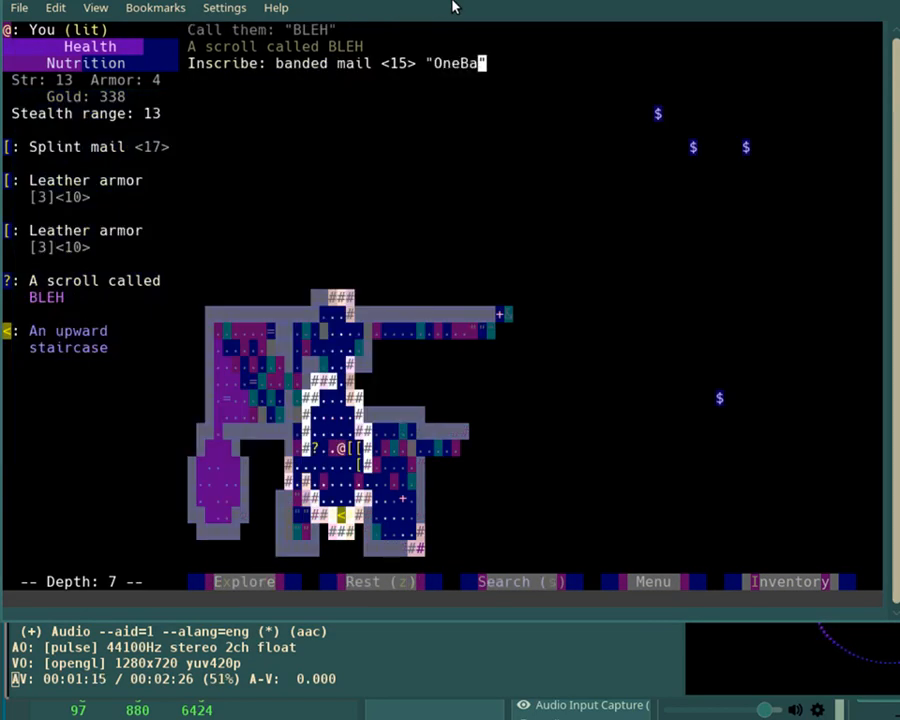
{"action": "type", "text": "dScrollCalled"}
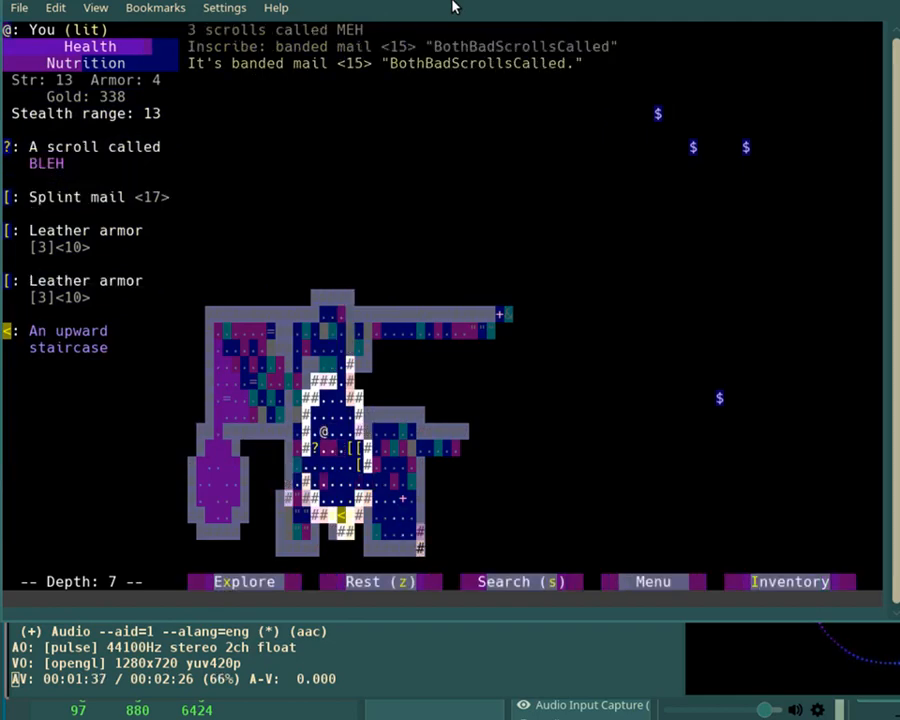
{"action": "left_click", "coordinate": [789, 581]}
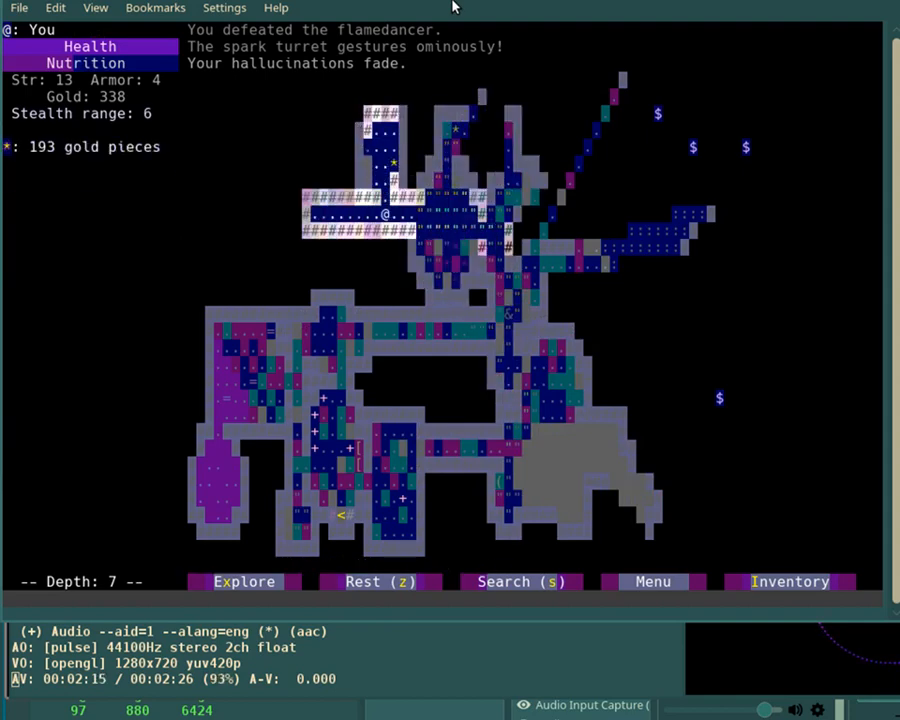
Auto-explore depth 7, fight the flamedancer, and reach the 193-gold pile.
{"action": "left_click", "coordinate": [519, 581]}
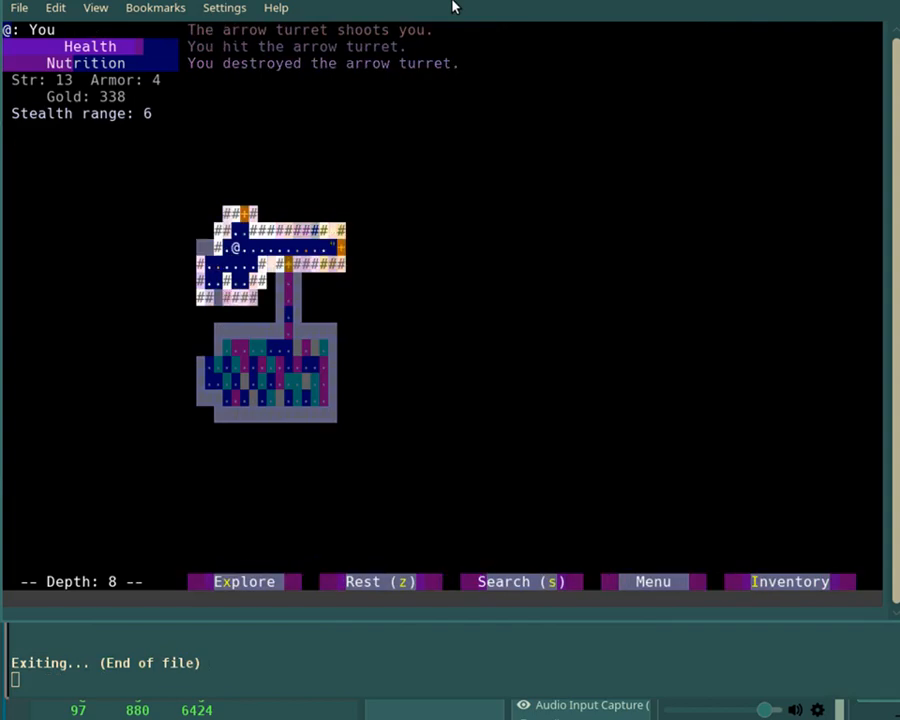
Move up into the depth 8 arrow turret, attacking until it breaks.
{"action": "key", "text": "Up"}
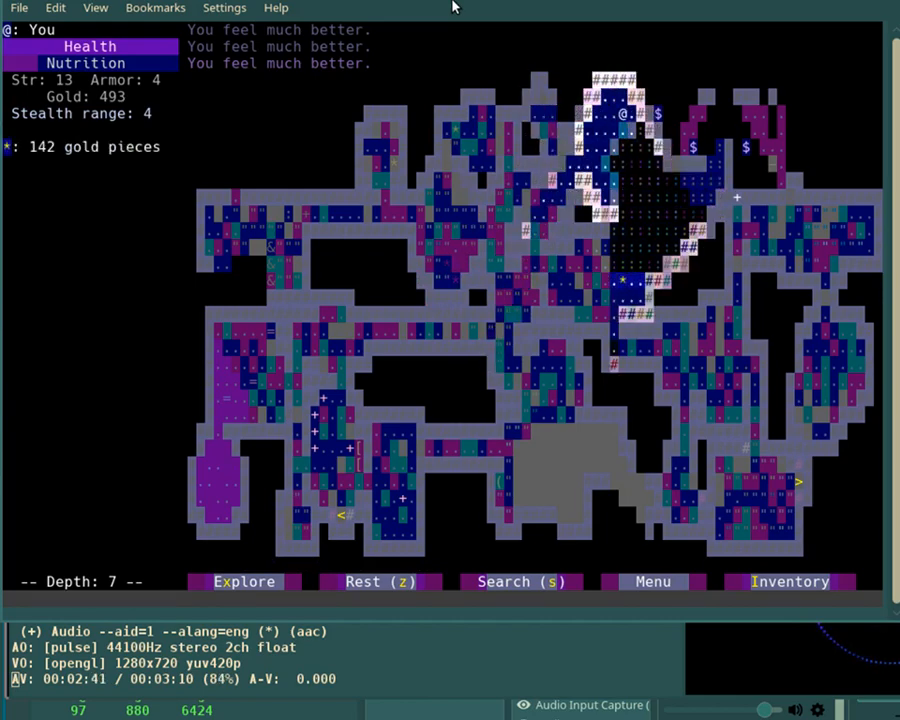
Auto-explore depth 7, raising gold to 493 while health recovers.
{"action": "left_click", "coordinate": [520, 581]}
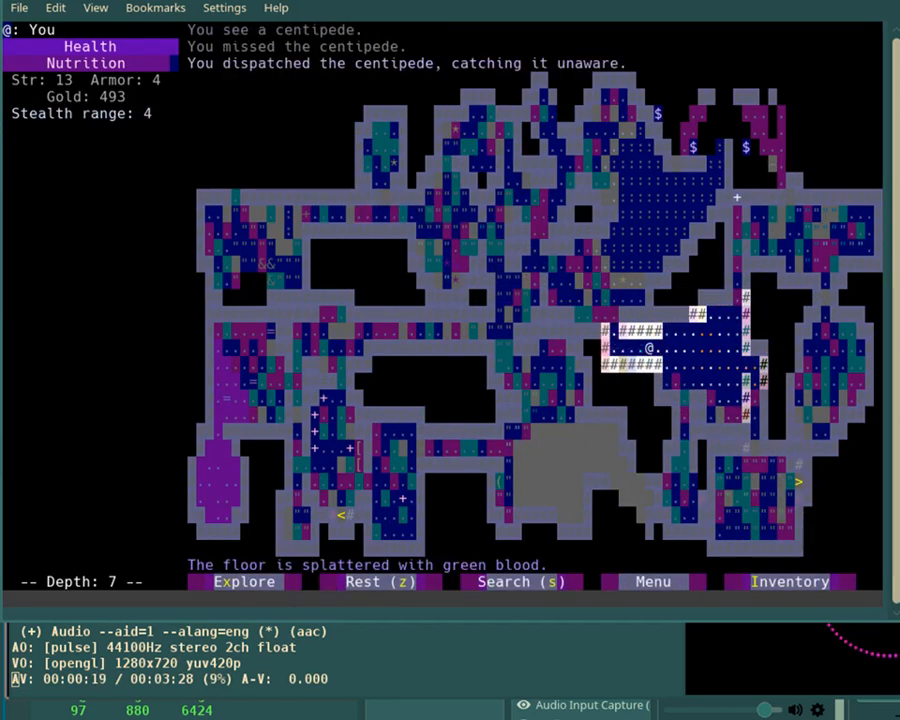
{"action": "mouse_move", "coordinate": [358, 235]}
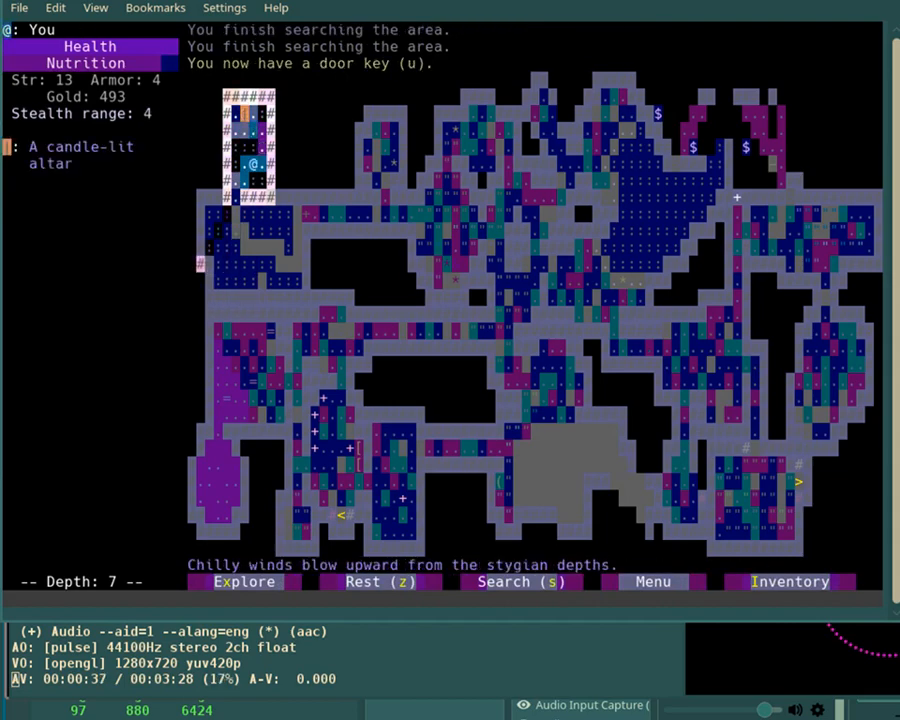
Move onto the door key beside the candle-lit altar on depth 7.
{"action": "key", "text": "Down"}
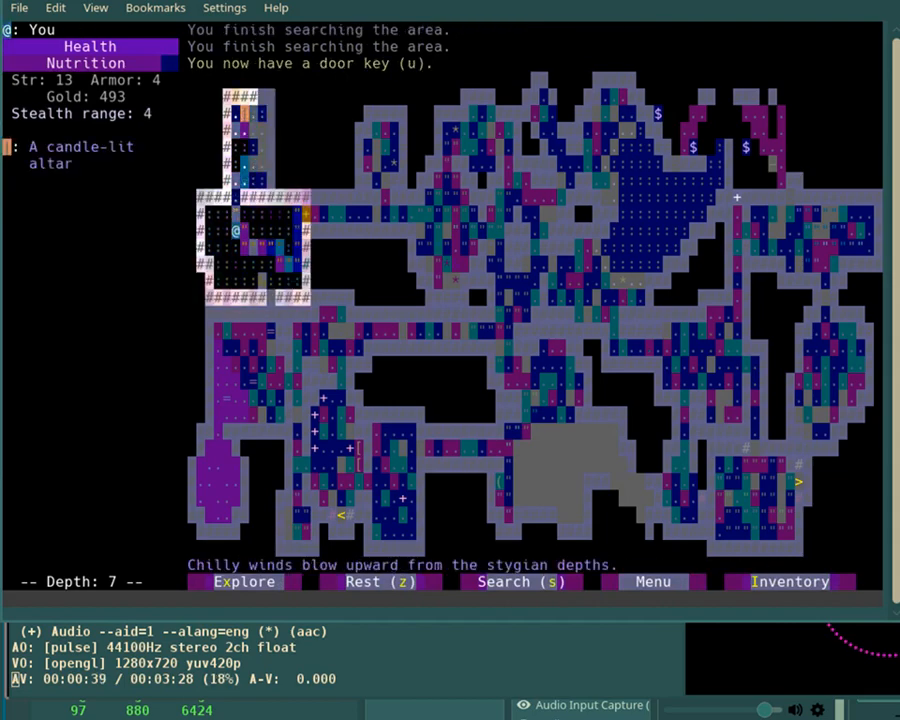
{"action": "mouse_move", "coordinate": [738, 234]}
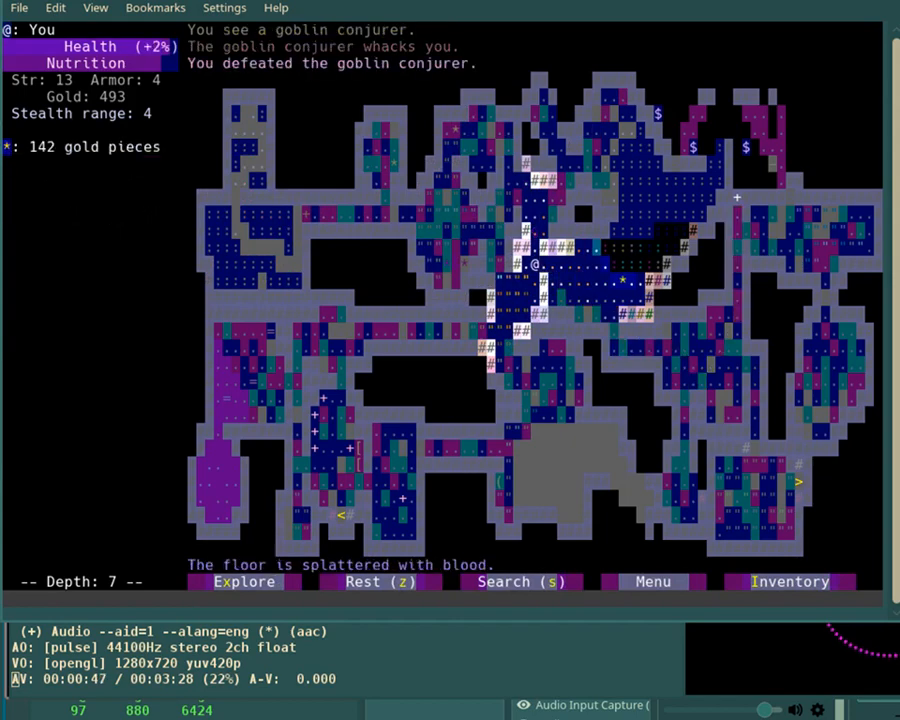
{"action": "mouse_move", "coordinate": [718, 225]}
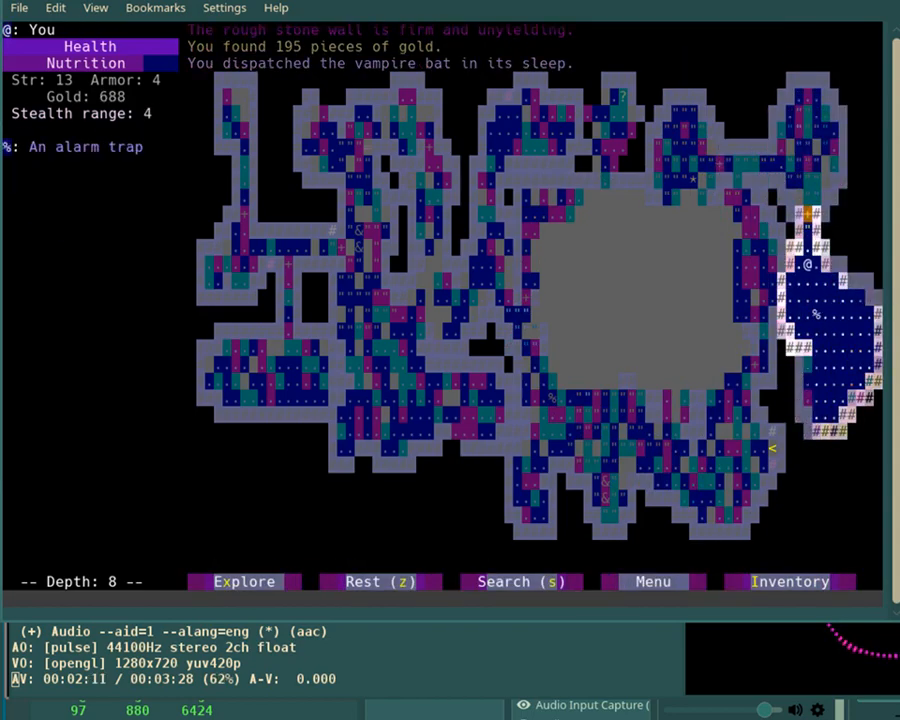
Fight the jackal on depth 8, then step onto the nearby scroll.
{"action": "key", "text": "Up"}
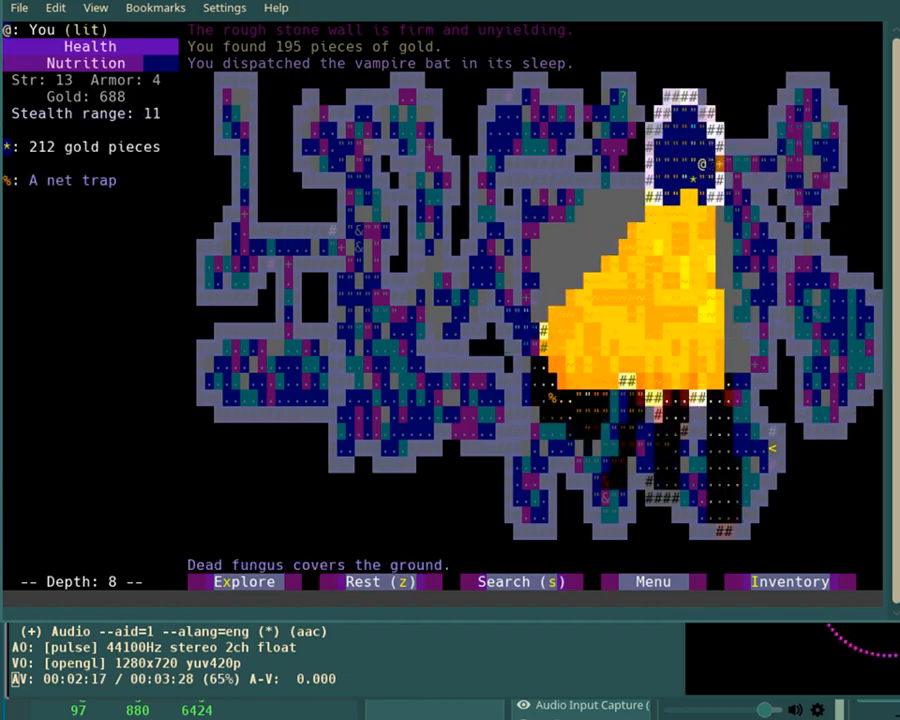
{"action": "left_click", "coordinate": [519, 581]}
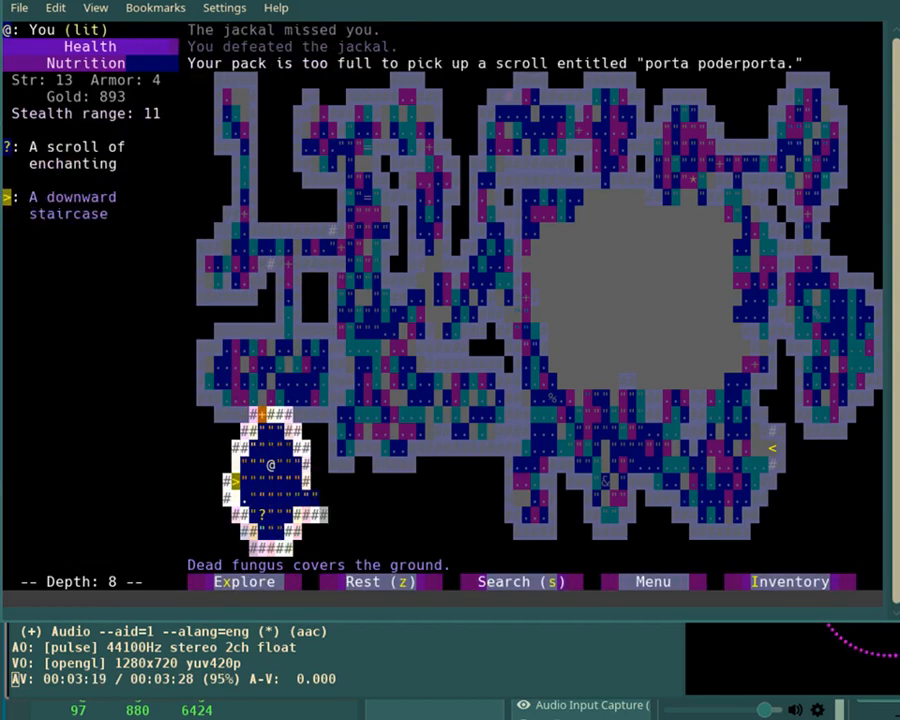
{"action": "key", "text": "Right"}
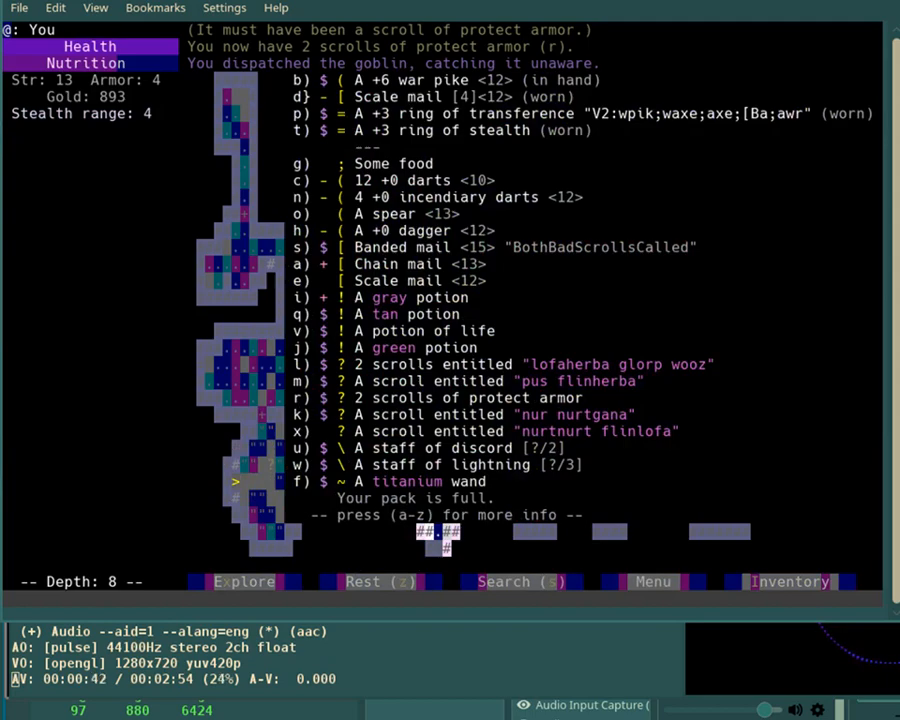
Read the unknown scroll as protect armor and attack the goblin.
{"action": "left_click", "coordinate": [520, 364]}
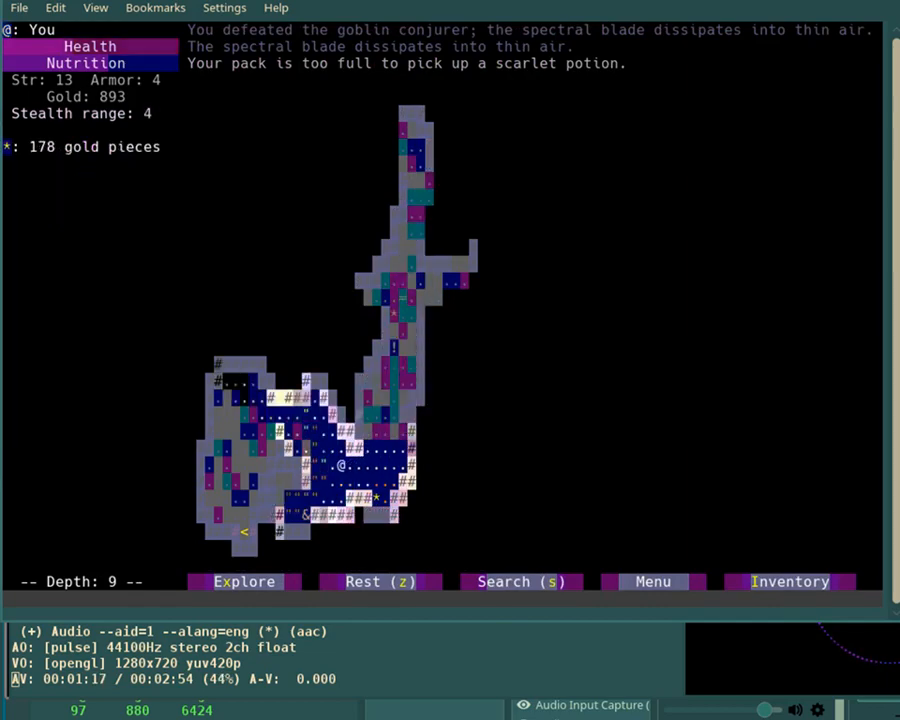
Descend to depth 9 and fight the goblin conjurer near the scarlet potion.
{"action": "left_click", "coordinate": [789, 581]}
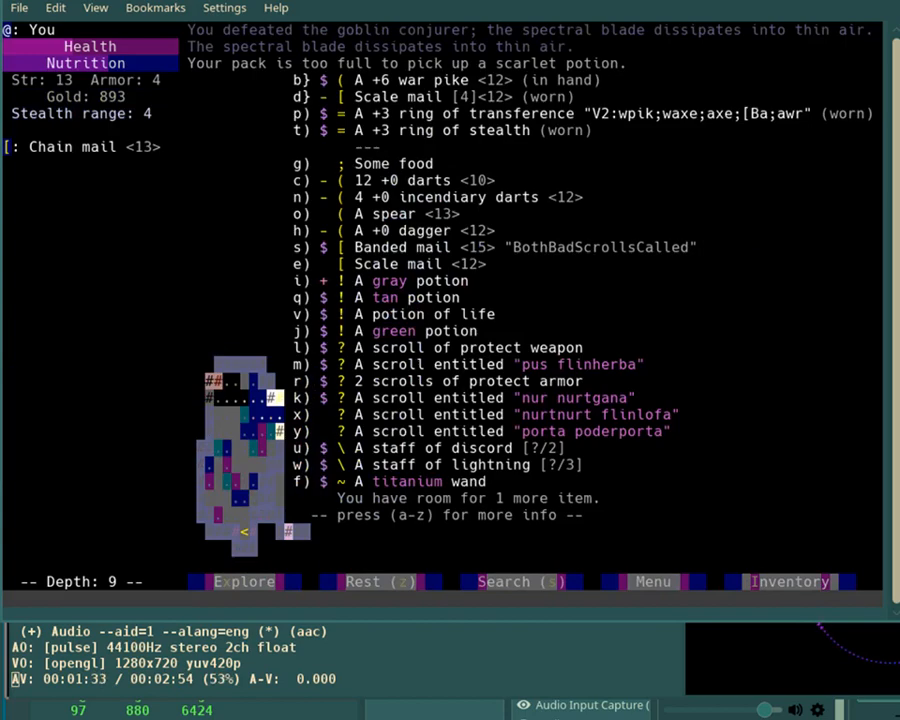
Drop the +0 dagger, quaff potions revealing invisibility and fire immunity, and collect gray potions.
{"action": "key", "text": "h"}
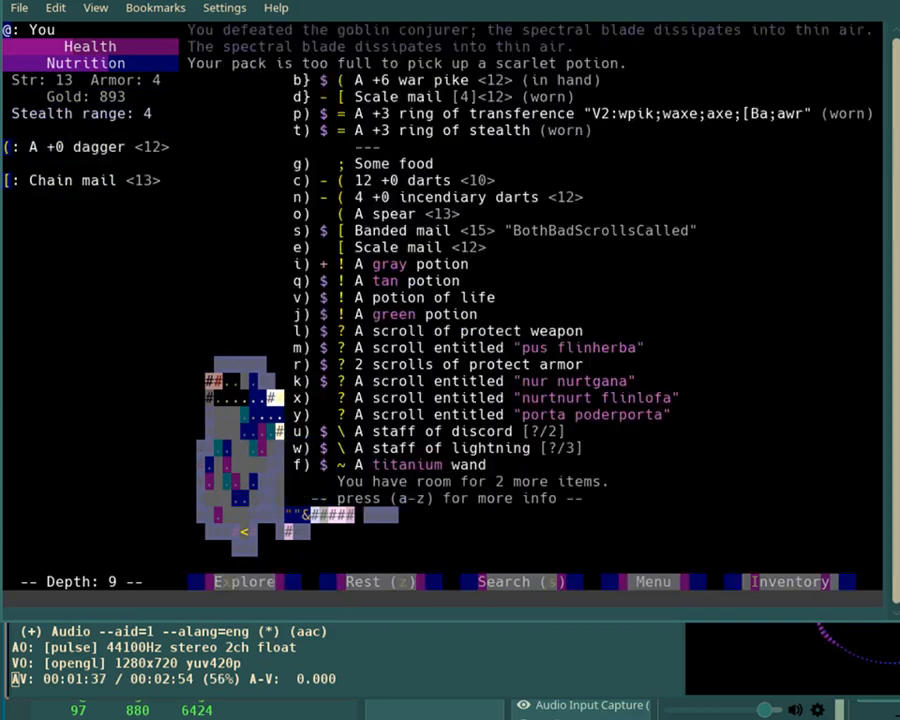
{"action": "key", "text": "o"}
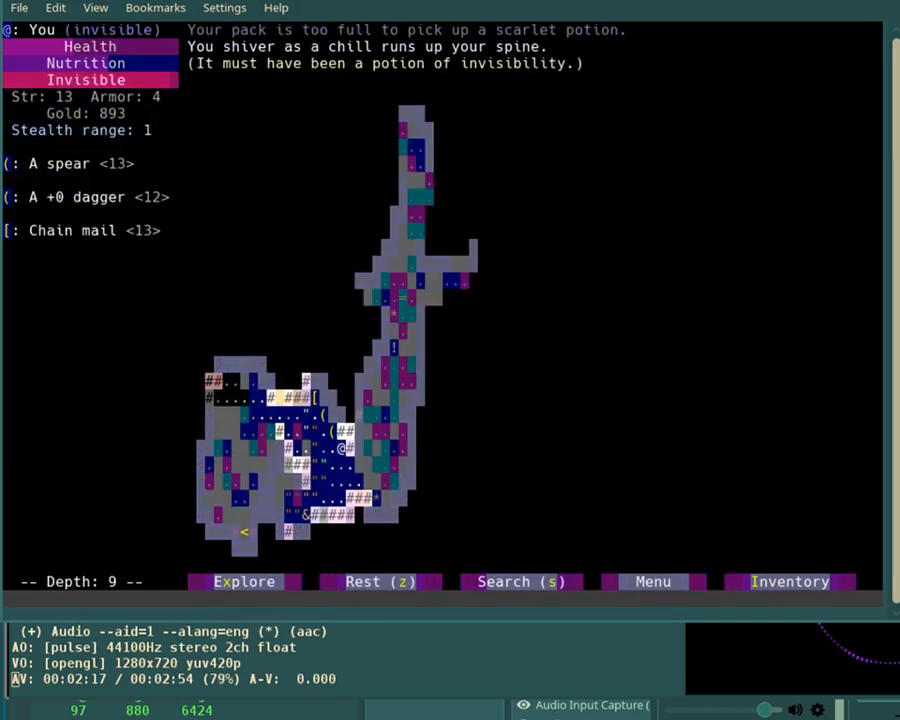
{"action": "left_click", "coordinate": [789, 581]}
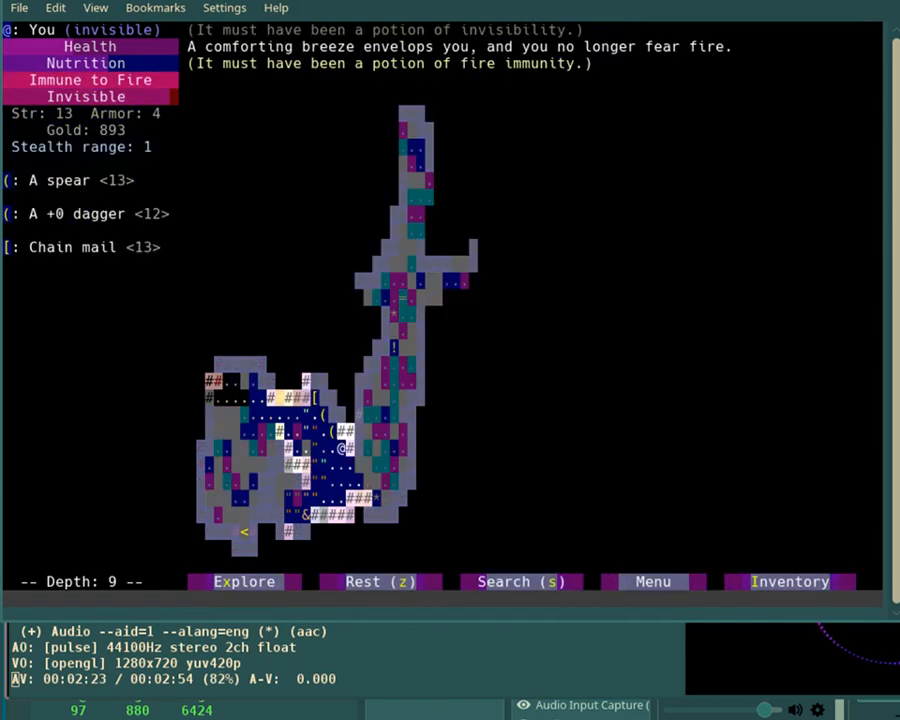
{"action": "left_click", "coordinate": [789, 581]}
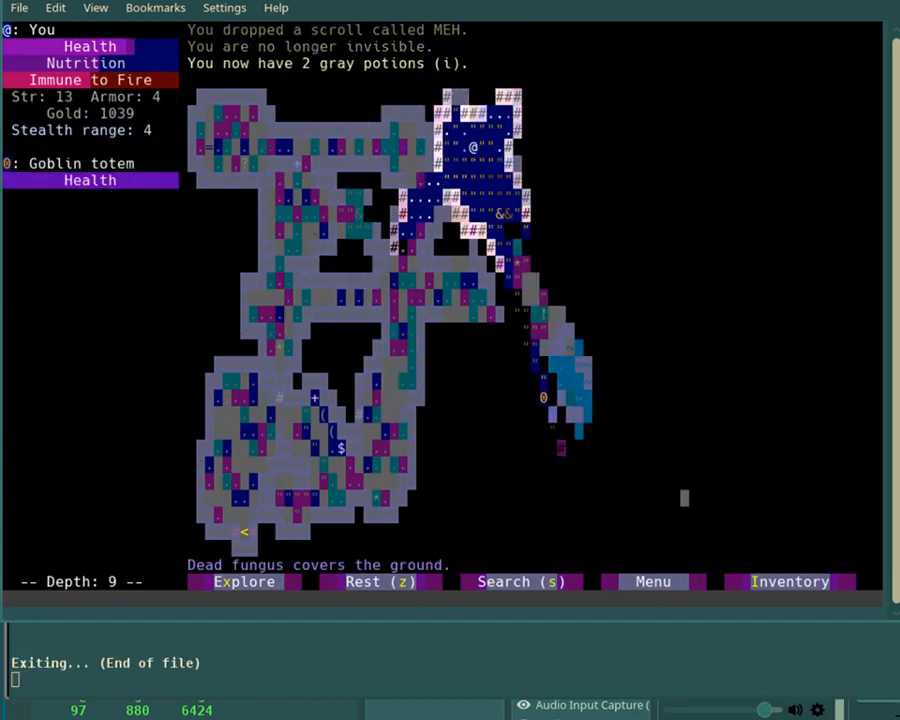
Review the pack listing, including the scarlet potion and malachite ring.
{"action": "left_click", "coordinate": [789, 581]}
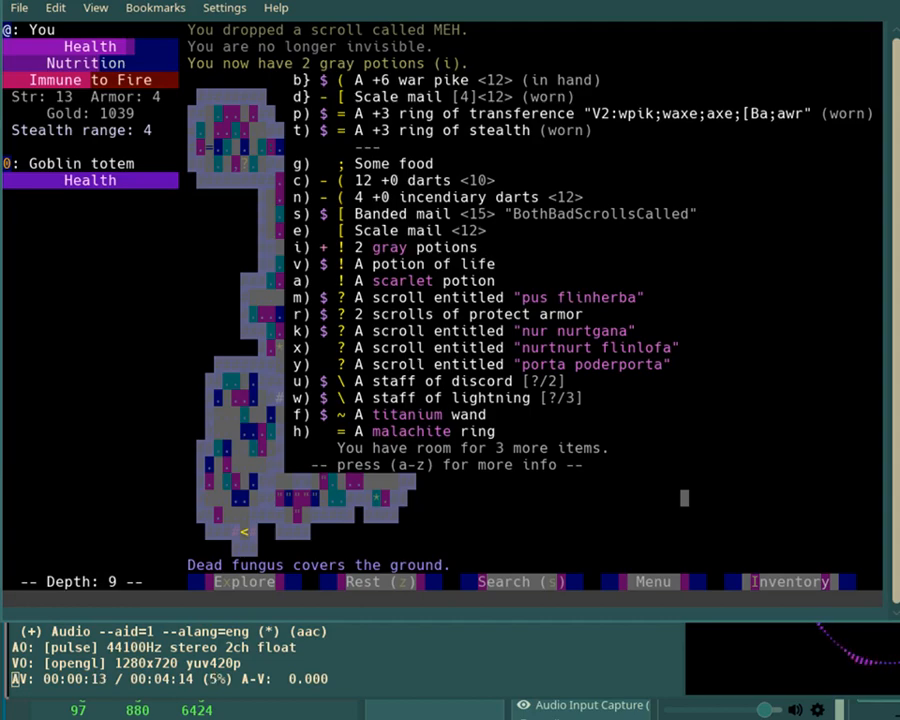
{"action": "mouse_move", "coordinate": [562, 125]}
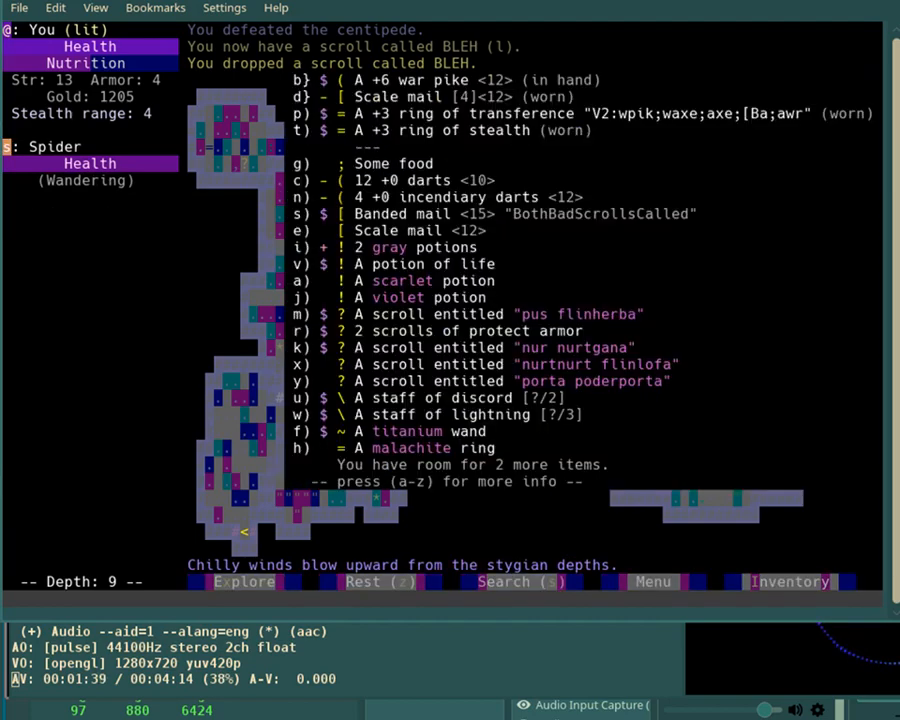
Zap the staff of lightning at the wandering spider after the centipede fight.
{"action": "key", "text": "w"}
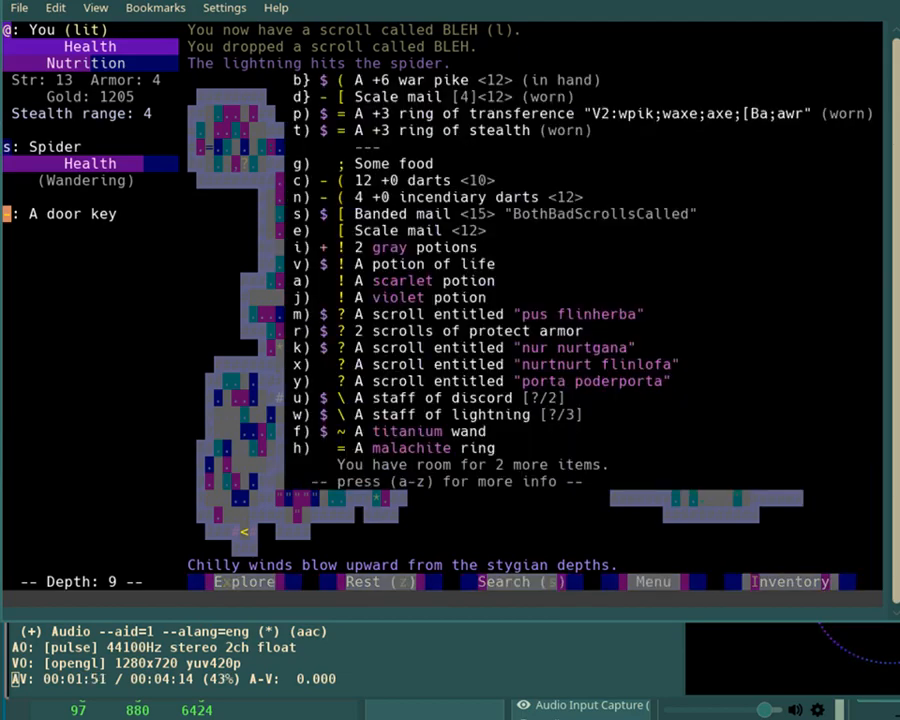
{"action": "key", "text": "Escape"}
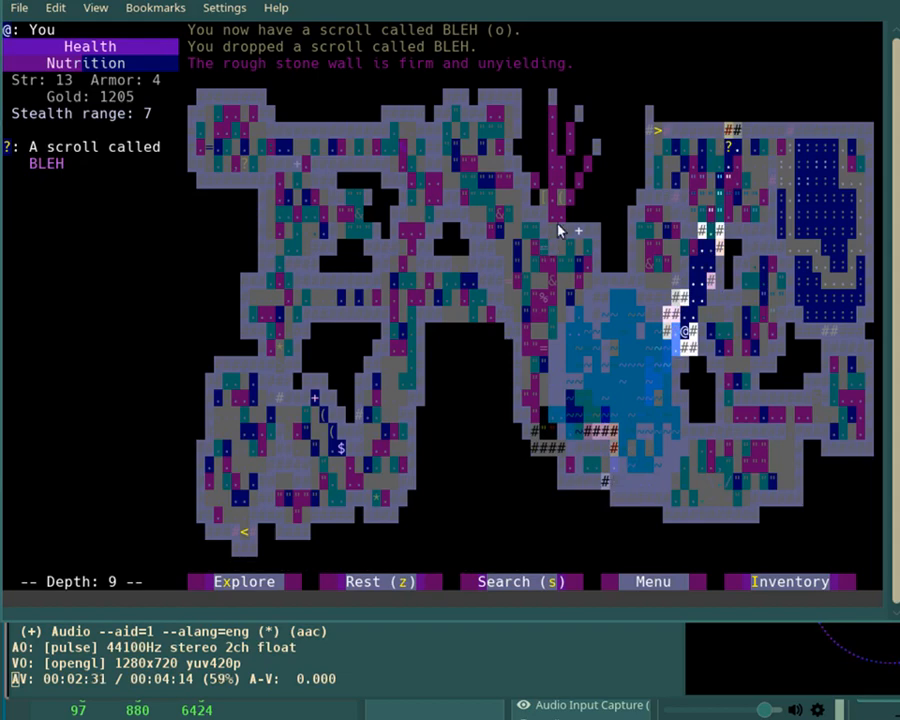
{"action": "mouse_move", "coordinate": [575, 235]}
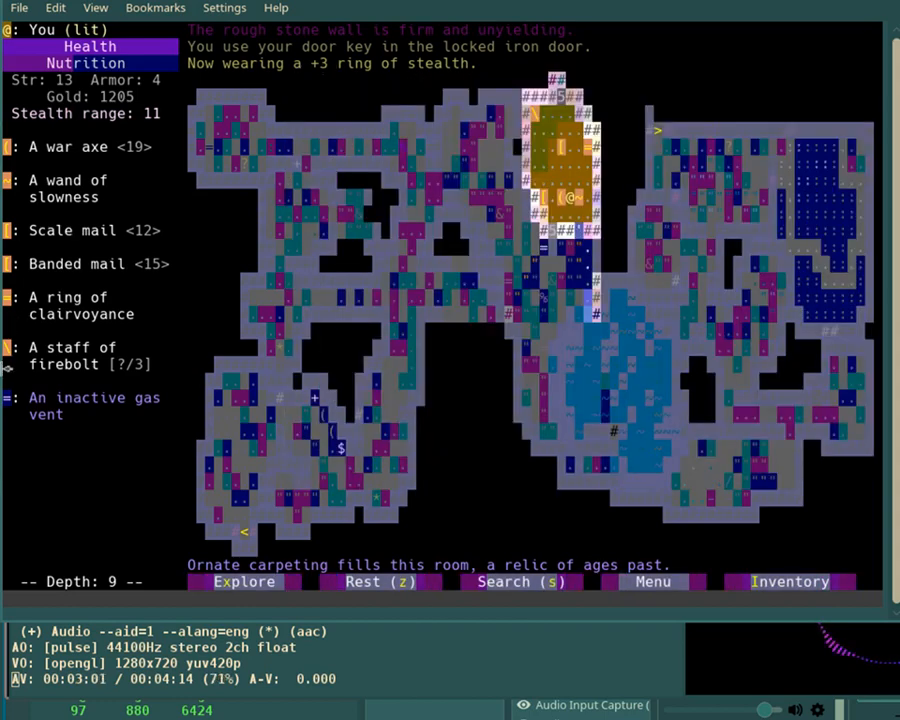
Unlock the iron door with the door key and inspect the vault's altar items.
{"action": "left_click", "coordinate": [80, 355]}
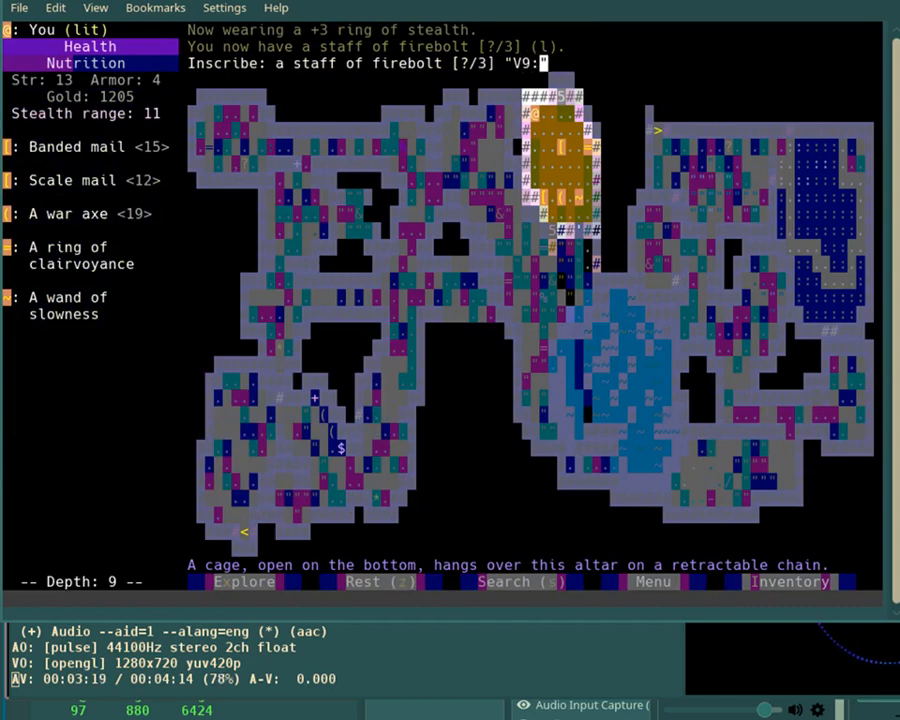
Inscribe the staff of firebolt with the vault note 'clair;[Ba;[Scf;wax'.
{"action": "type", "text": "cla"}
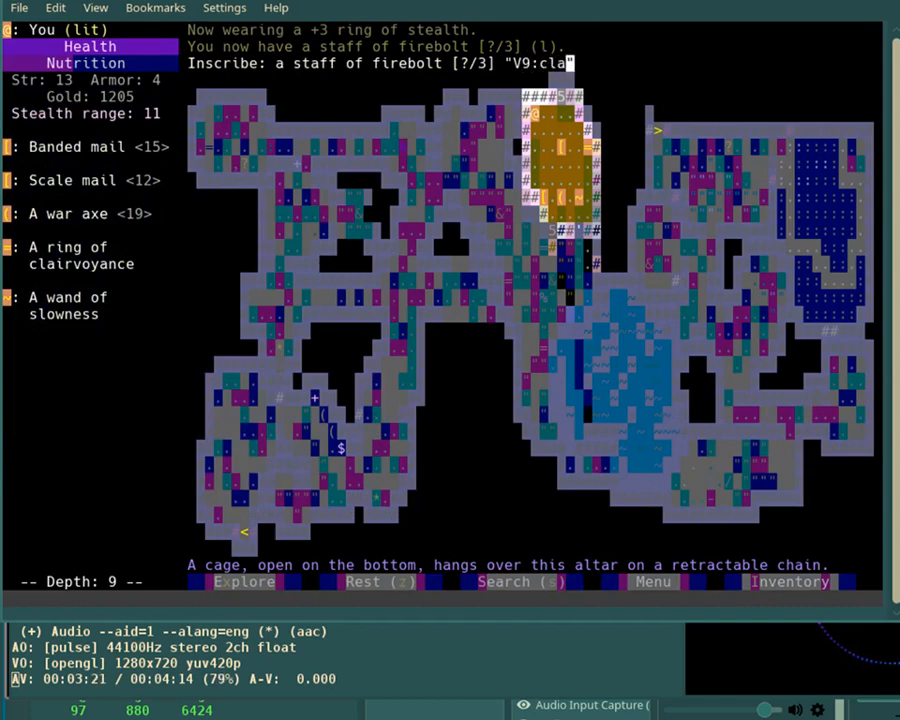
{"action": "type", "text": "ir;[B"}
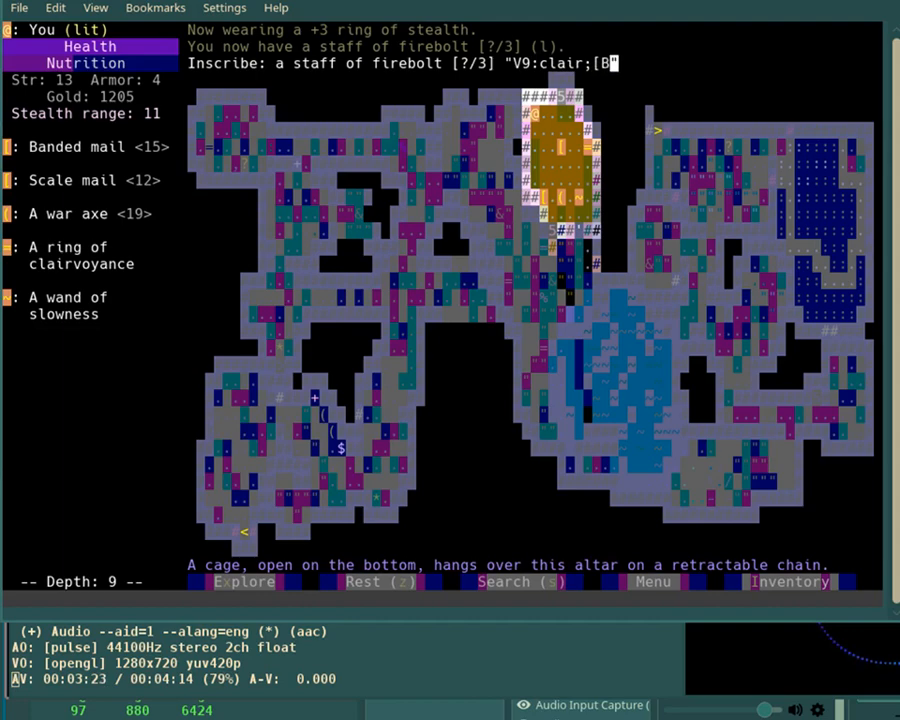
{"action": "type", "text": "a;[Scf"}
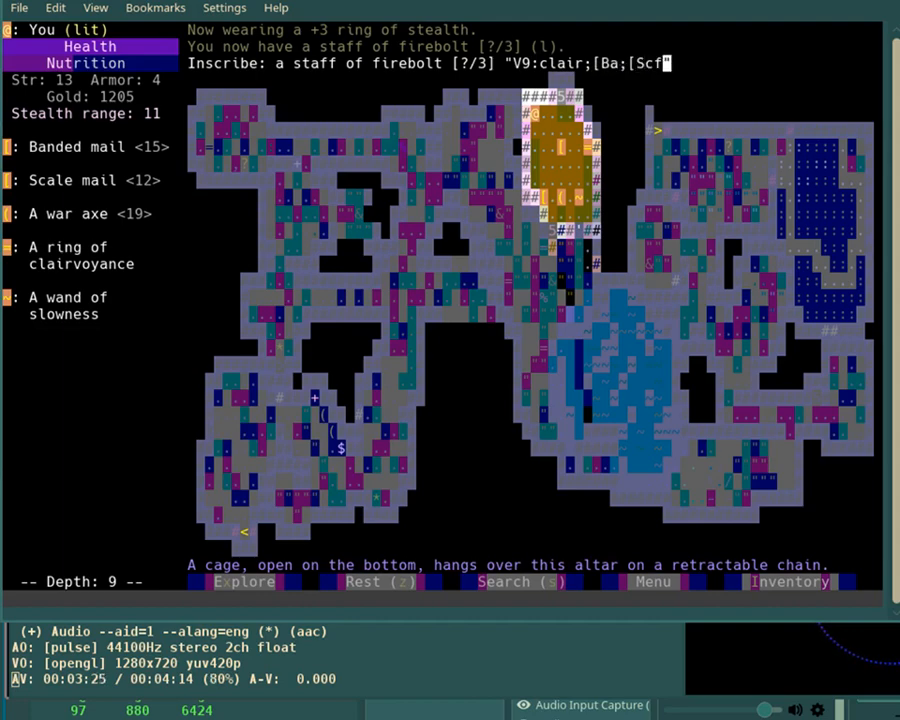
{"action": "type", "text": ";wax"}
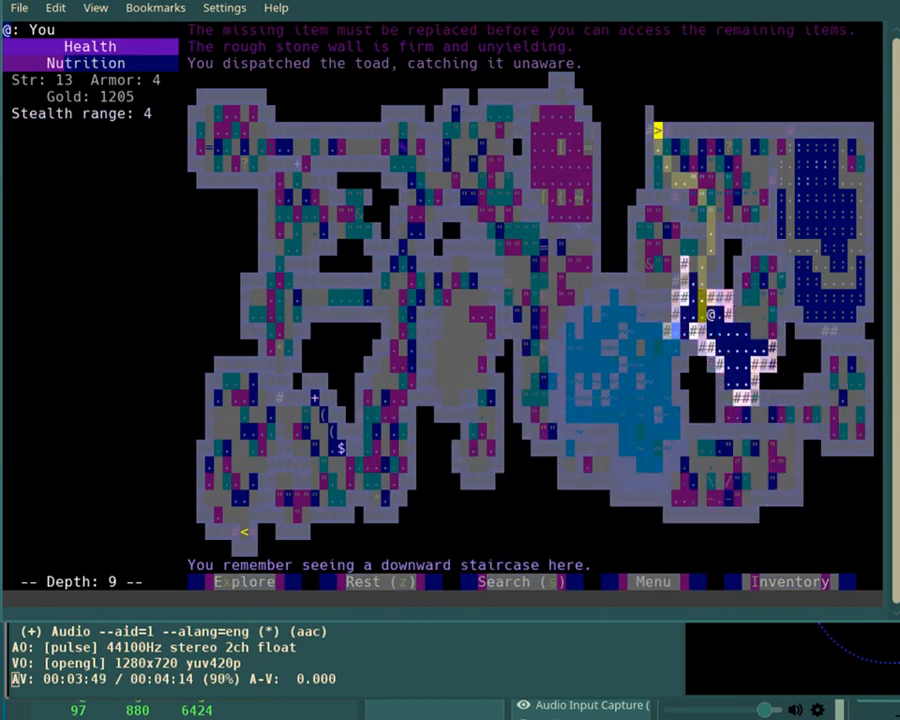
Travel to the downward staircase with > after dispatching the toad.
{"action": "key", "text": ">"}
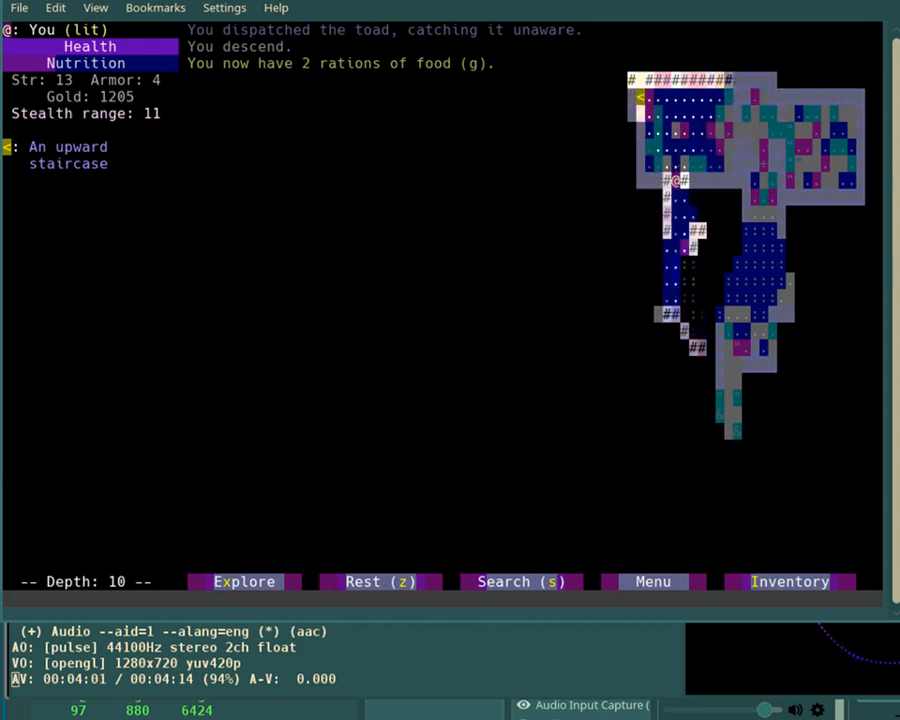
Take the stairs to depth 10, slay the sleeping centipede, and aim firebolt at the troll.
{"action": "left_click", "coordinate": [243, 581]}
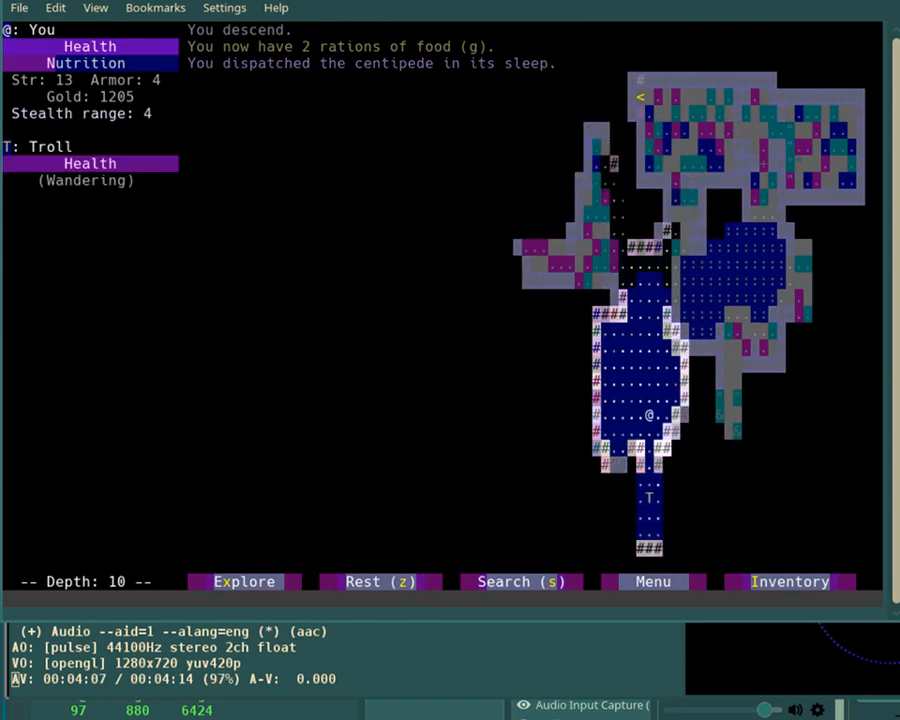
{"action": "left_click", "coordinate": [789, 581]}
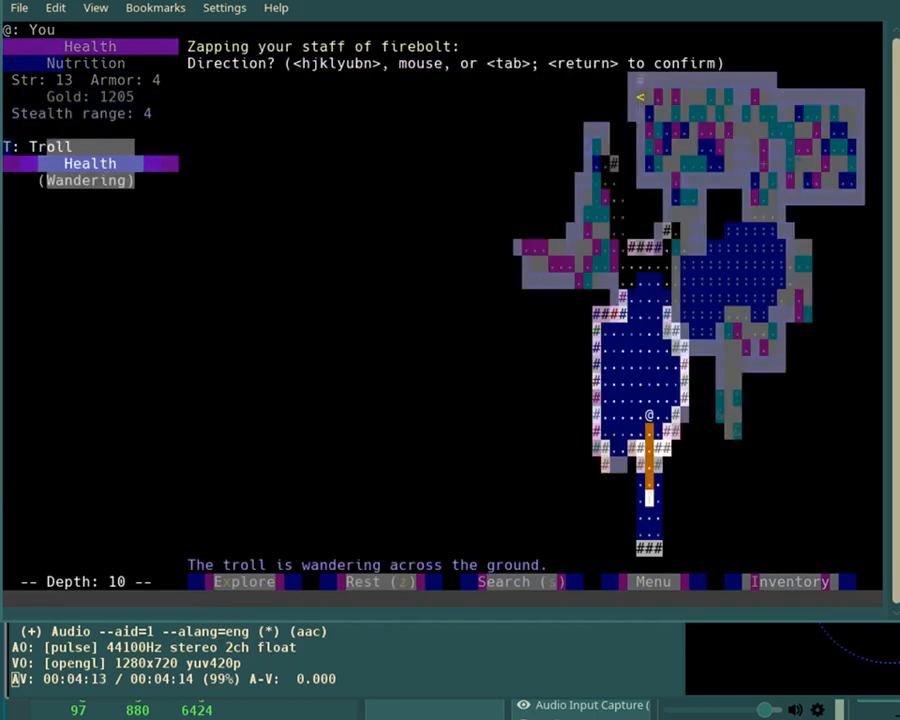
Struggle out of the net trap while the troll stays caught in its net.
{"action": "key", "text": "Return"}
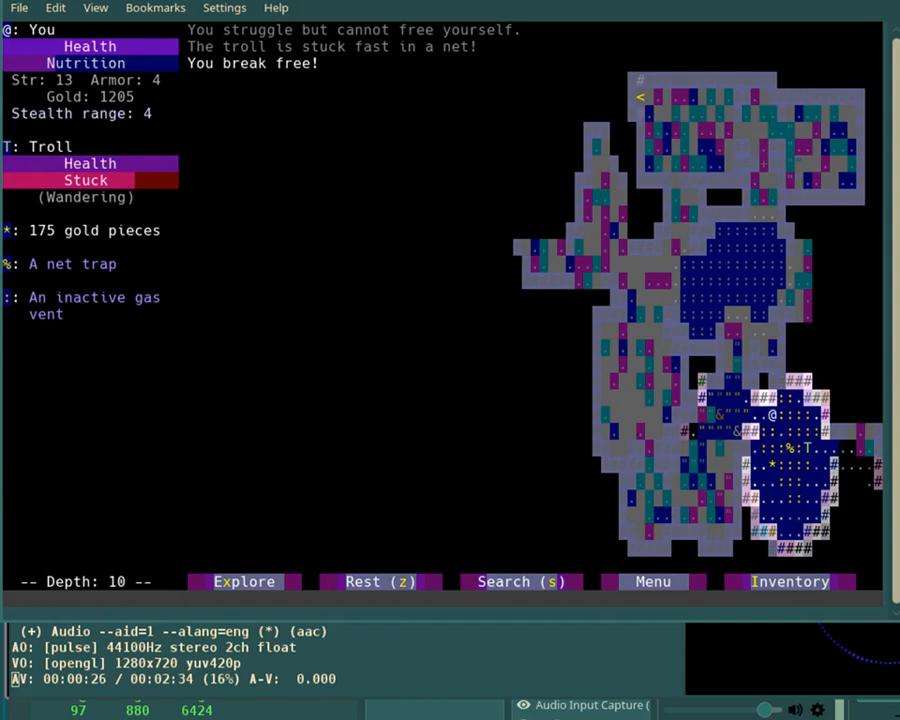
{"action": "left_click", "coordinate": [790, 581]}
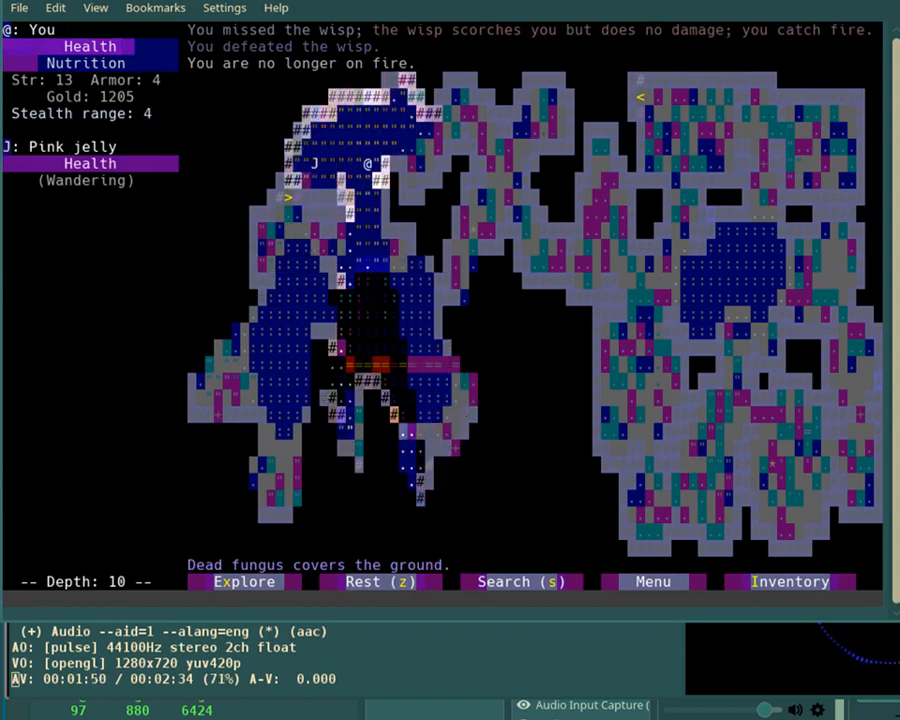
Kill the wisp, put out the flames, and pick up 195 gold for 1400 total.
{"action": "key", "text": "Up"}
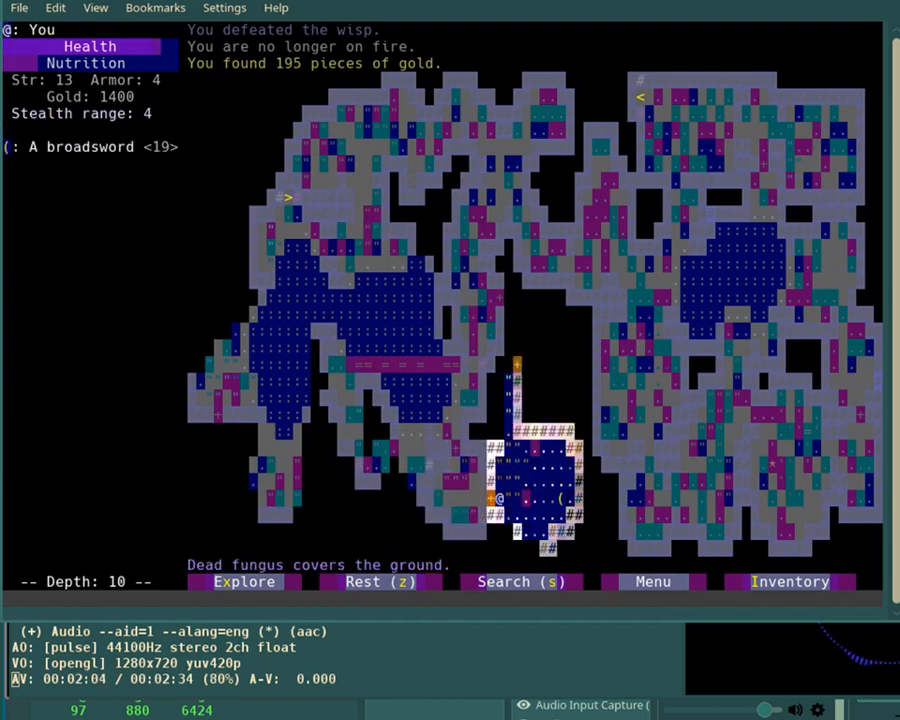
{"action": "key", "text": "Up"}
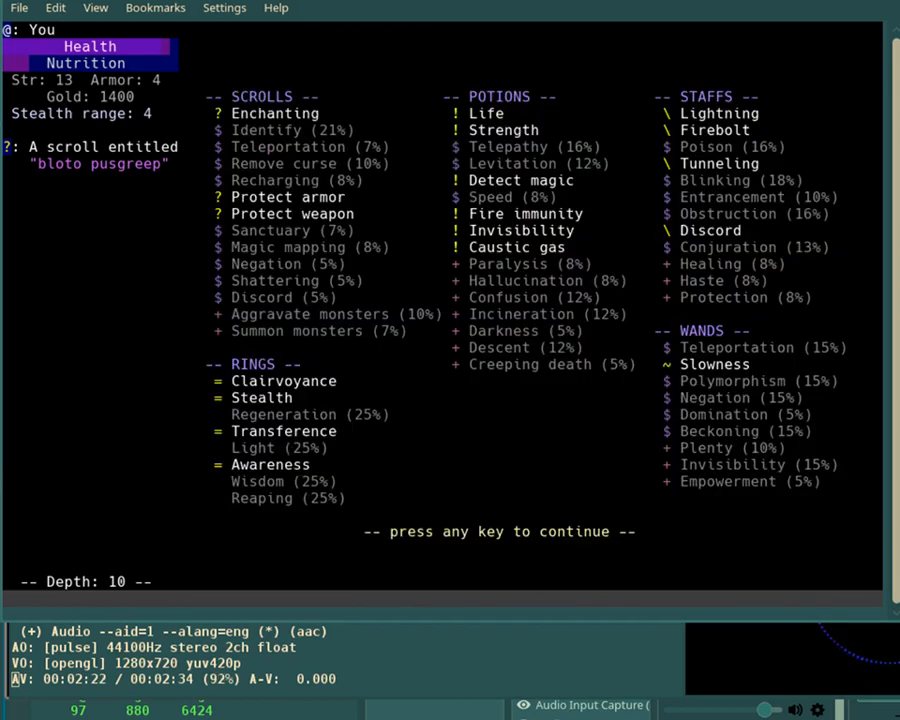
Review the discovered scrolls, potions, rings, staffs and wands, then dismiss the list.
{"action": "key", "text": "space"}
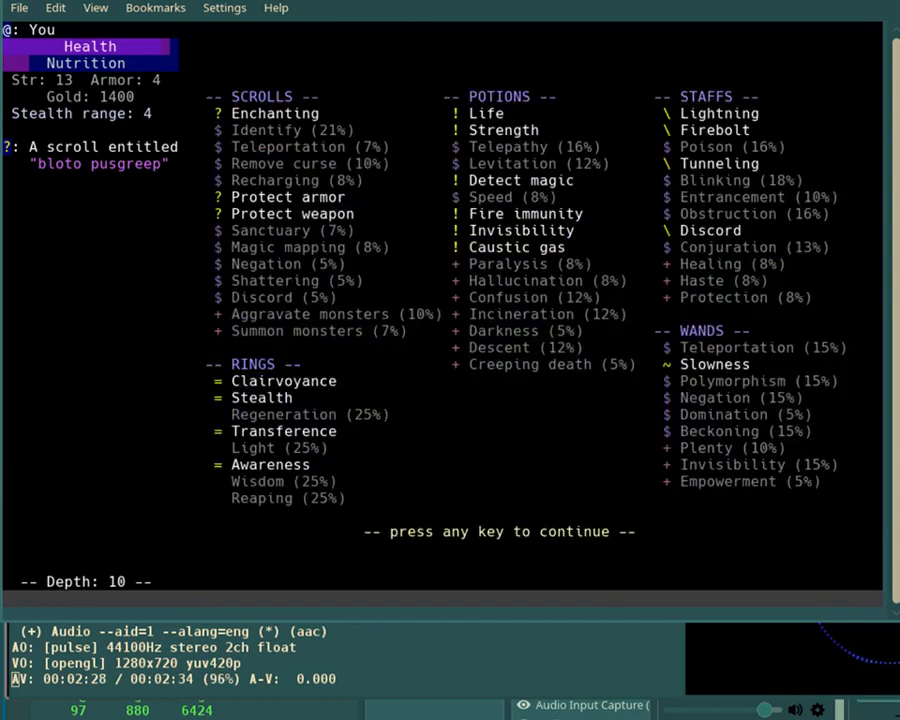
{"action": "key", "text": "space"}
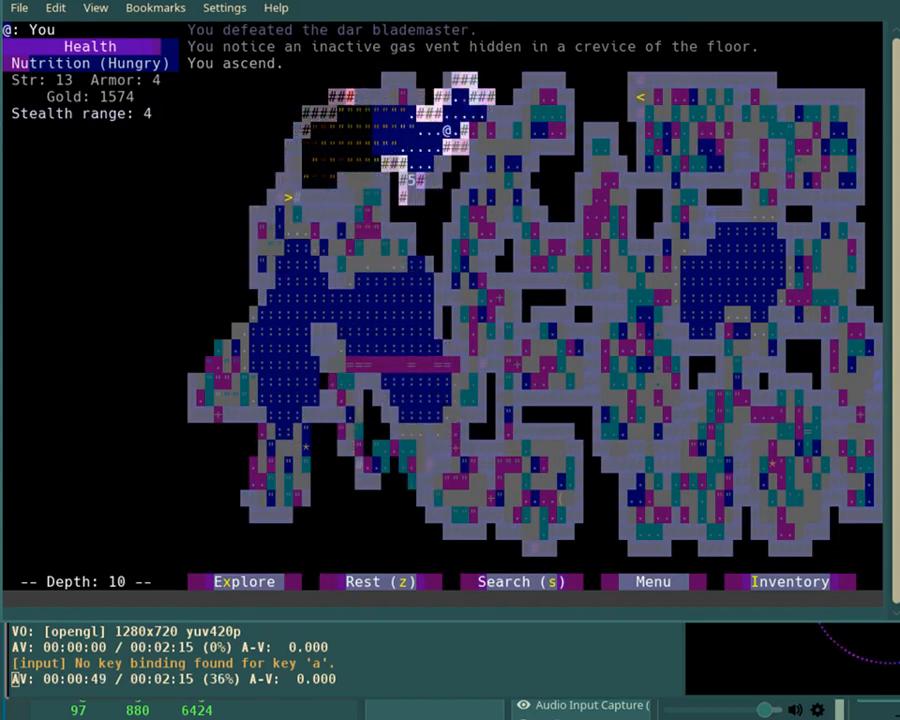
Slay the dar blademaster, climb the stairs, and take the splint mail with 1574 gold.
{"action": "key", "text": "down"}
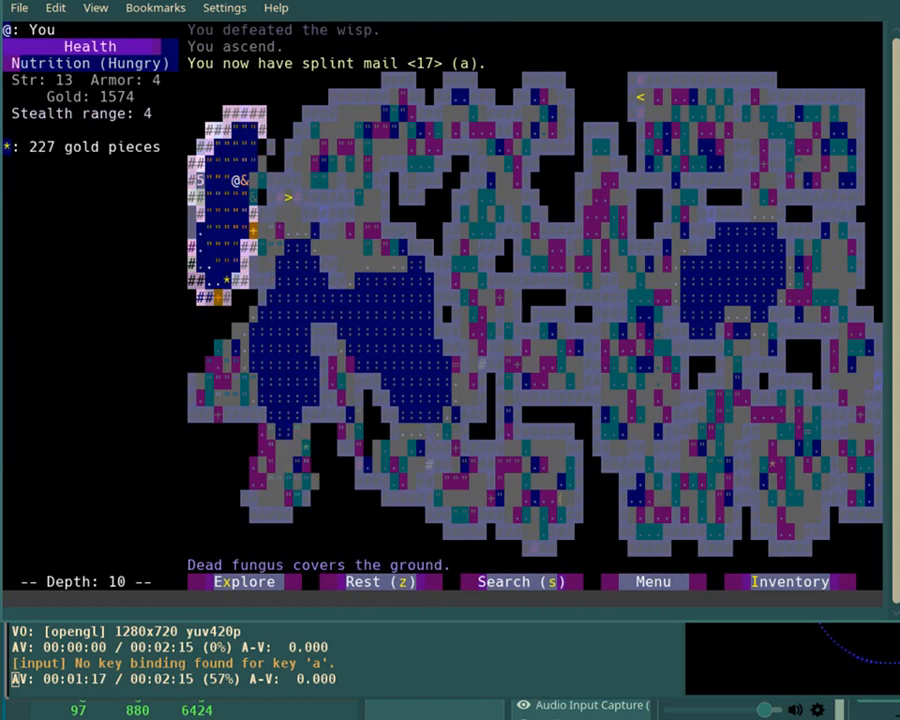
{"action": "key", "text": "Down"}
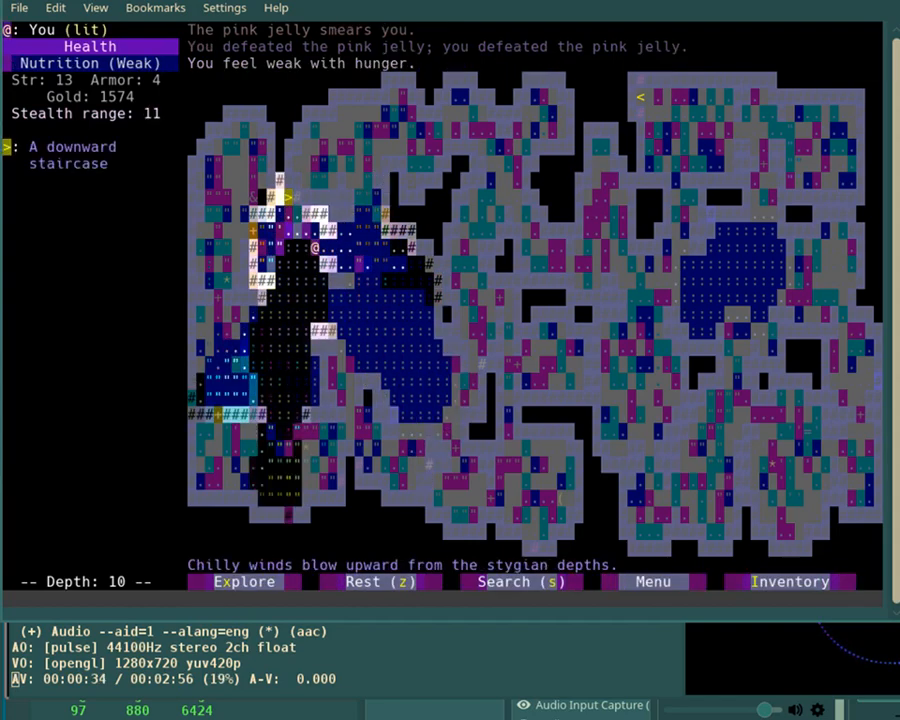
Smash the goblin totem, grab the 79 gold, and view the full inventory.
{"action": "key", "text": ">"}
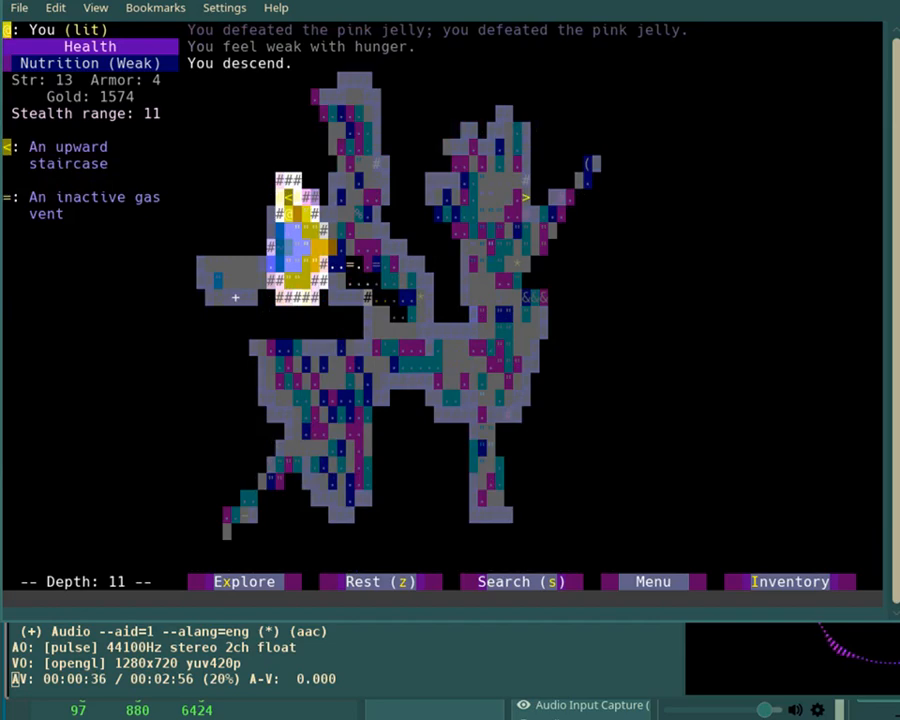
{"action": "left_click", "coordinate": [789, 581]}
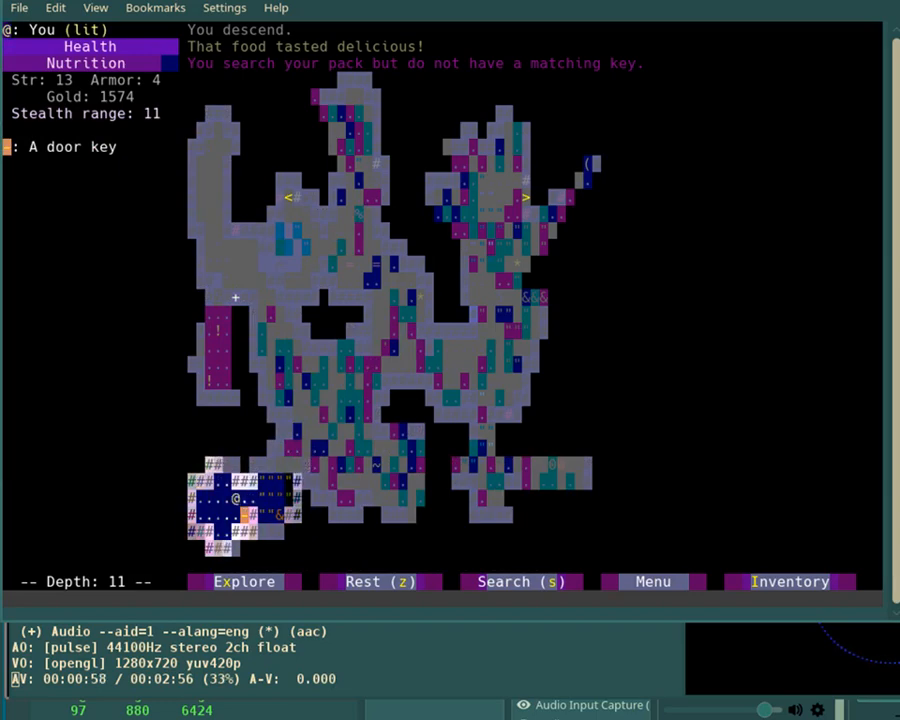
{"action": "left_click", "coordinate": [520, 581]}
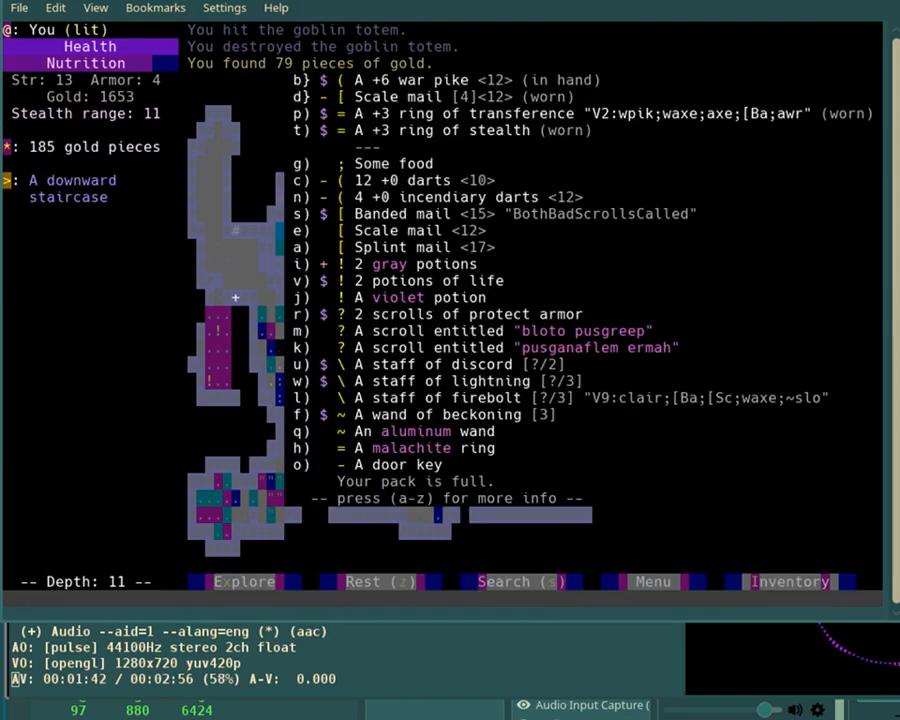
Collect gold and the scroll of identify, then read it on an unknown item.
{"action": "key", "text": "Escape"}
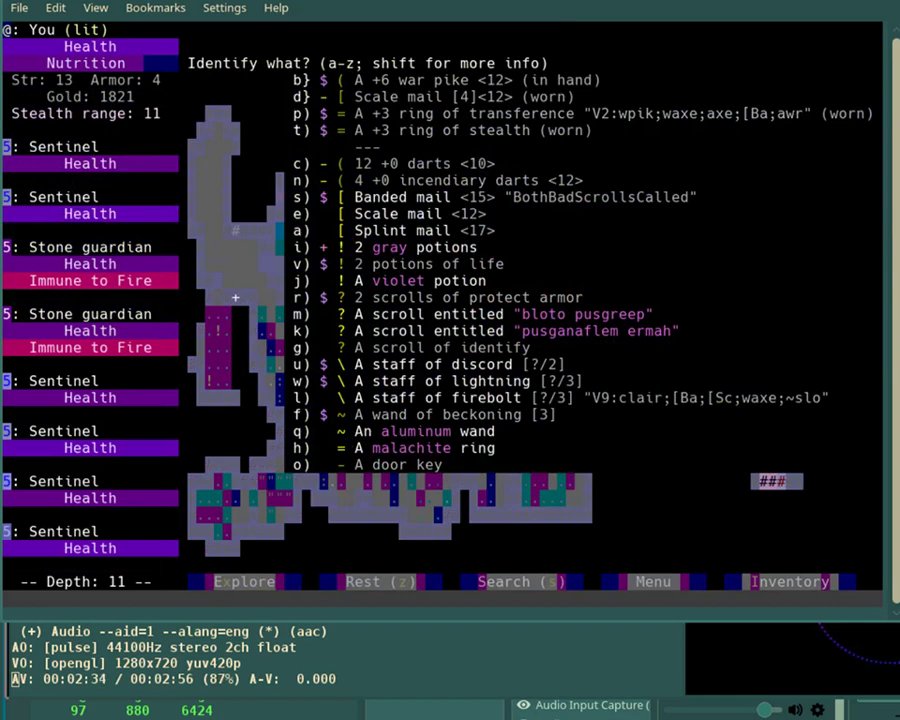
{"action": "key", "text": "g"}
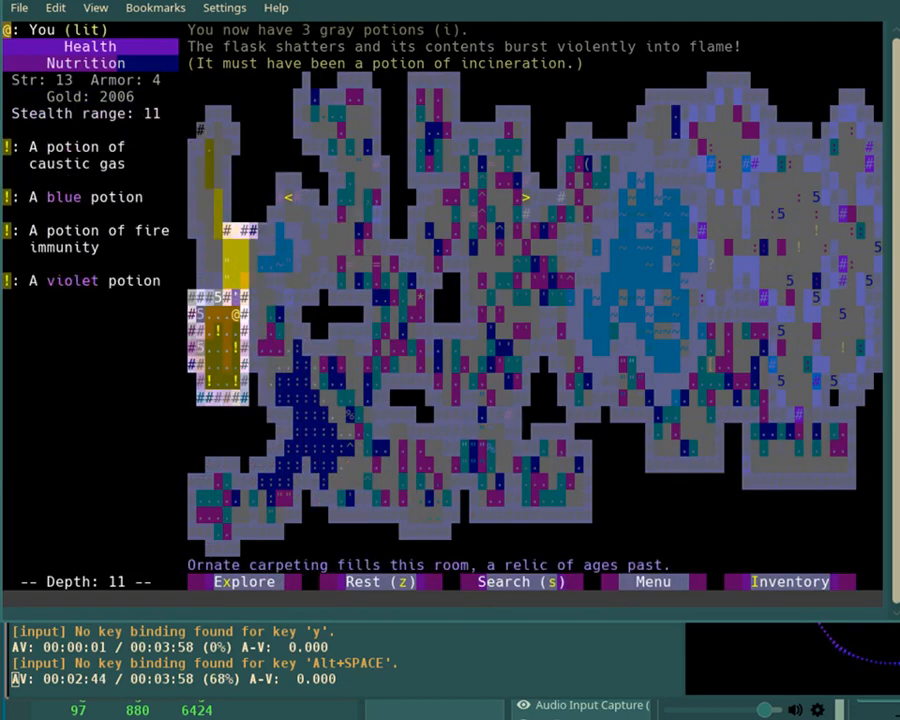
Pick up the third gray potion in the vault, revealing gray potions as incineration.
{"action": "key", "text": "Up"}
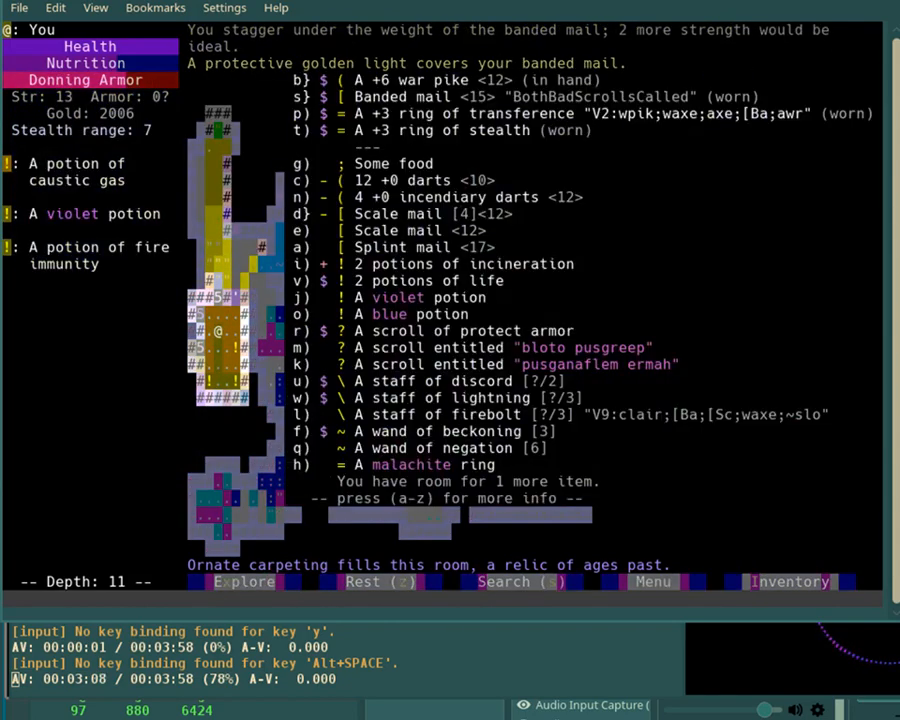
Don the banded mail and read protect armor on it; aluminum wand is negation.
{"action": "key", "text": "d"}
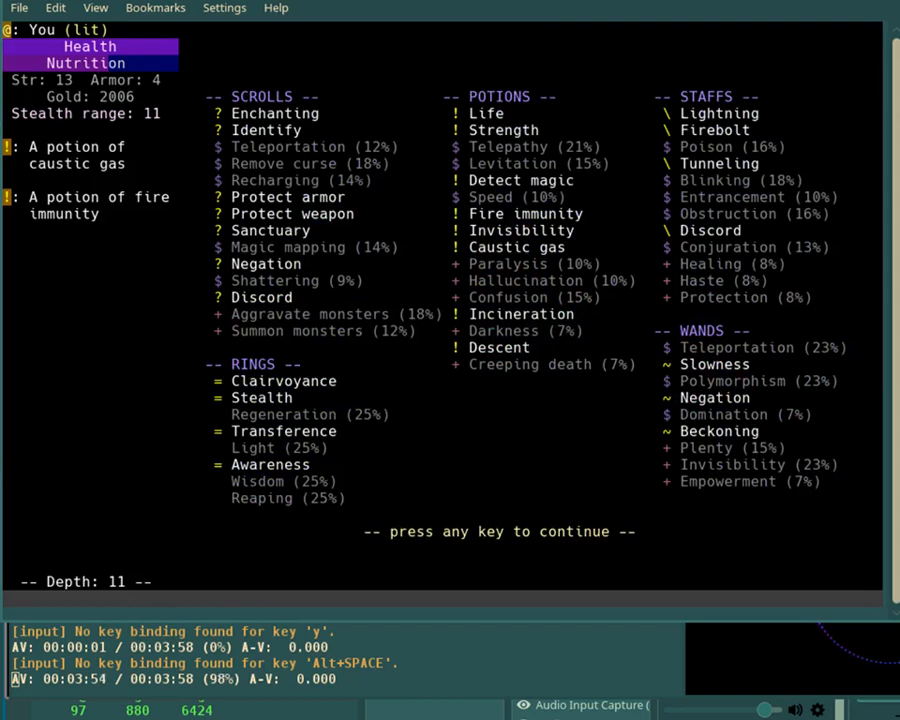
{"action": "mouse_move", "coordinate": [68, 362]}
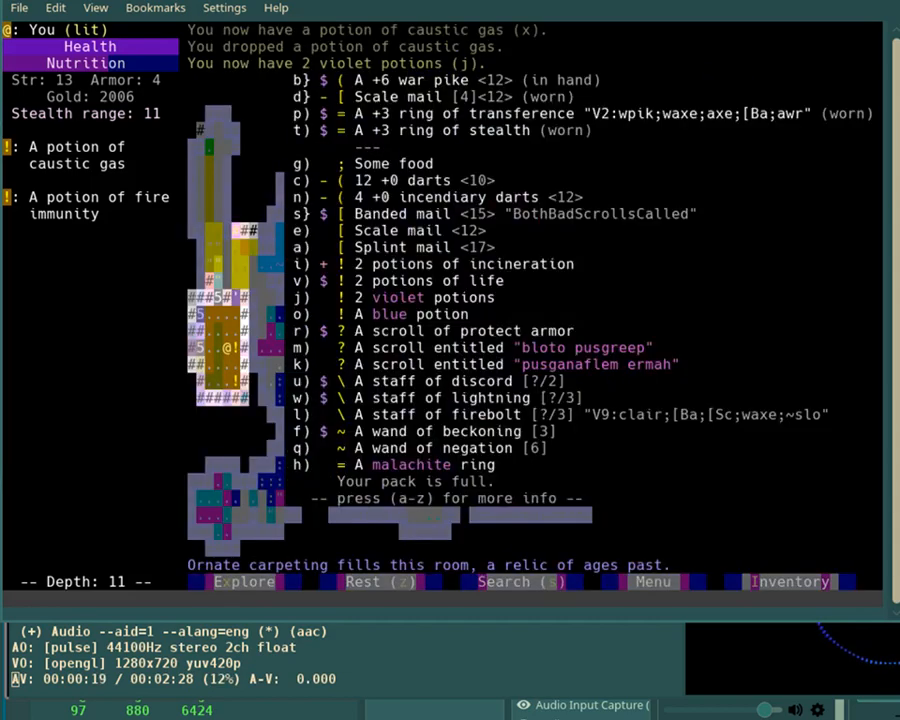
{"action": "mouse_move", "coordinate": [675, 90]}
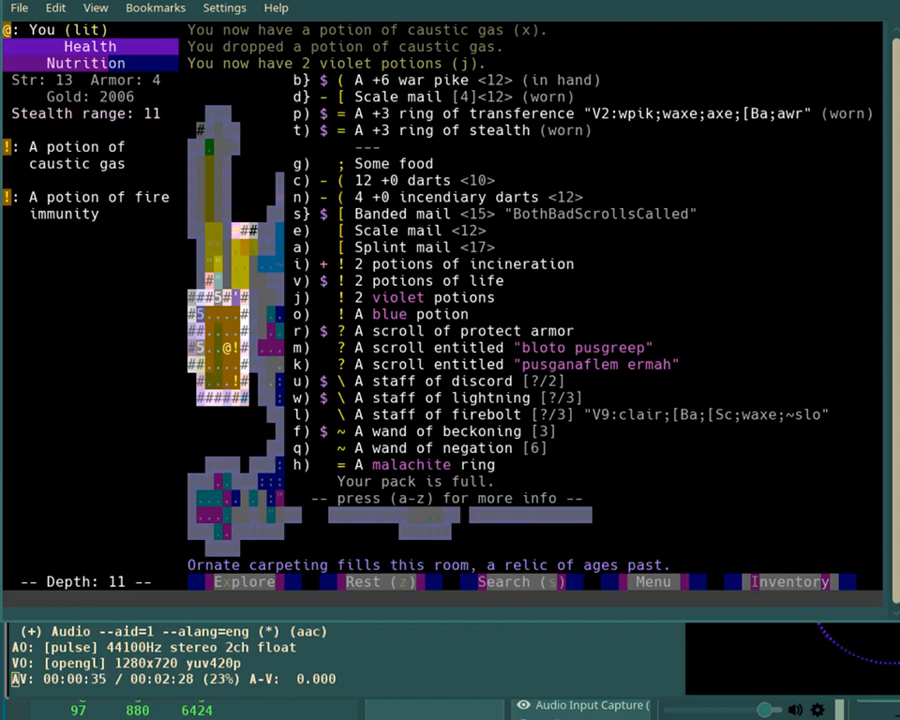
{"action": "key", "text": "Escape"}
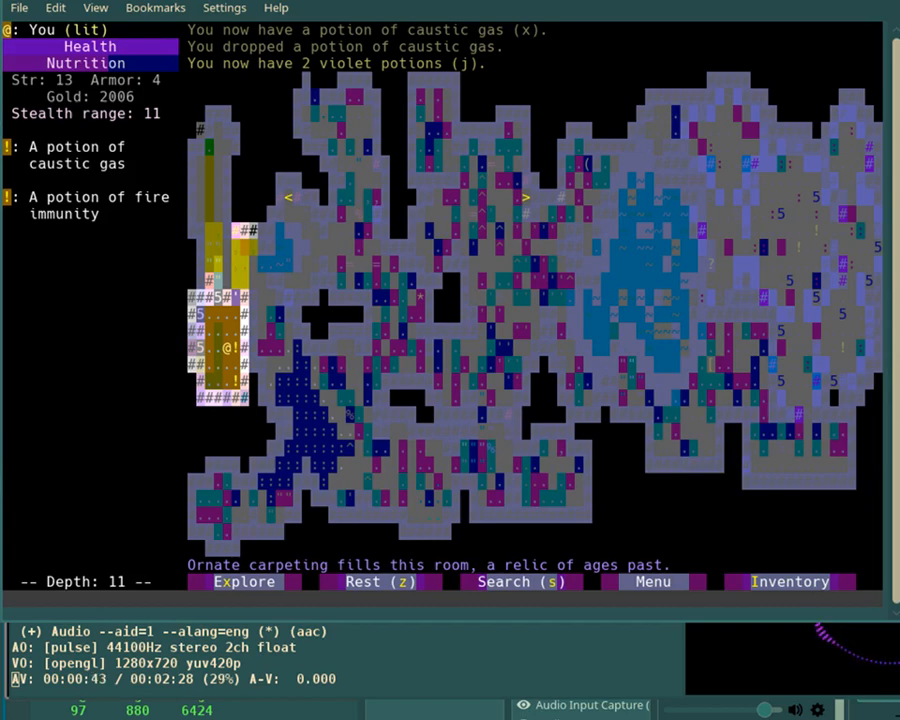
{"action": "mouse_move", "coordinate": [785, 35]}
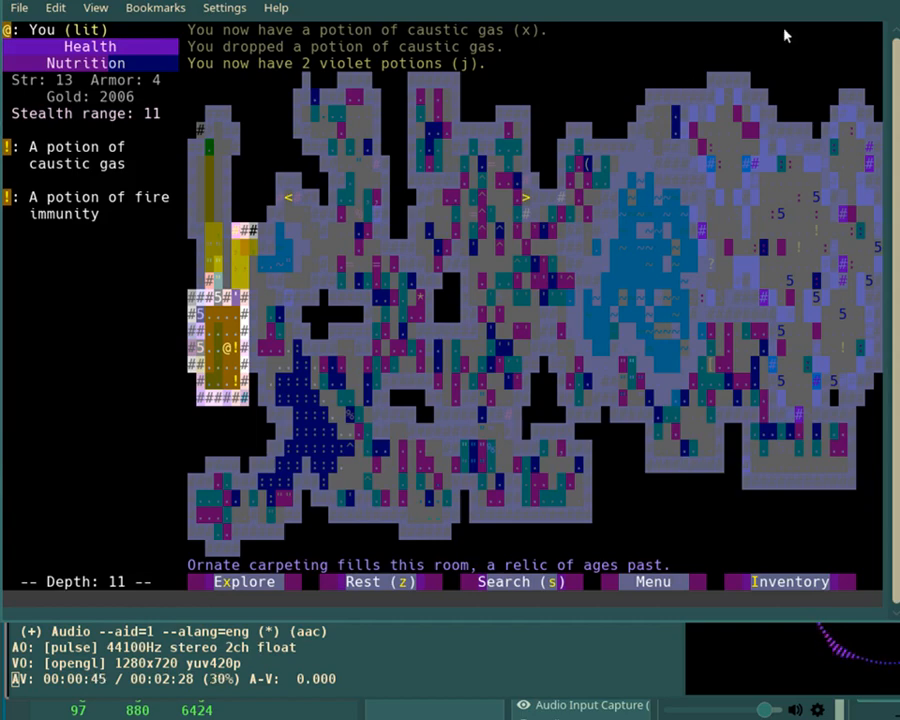